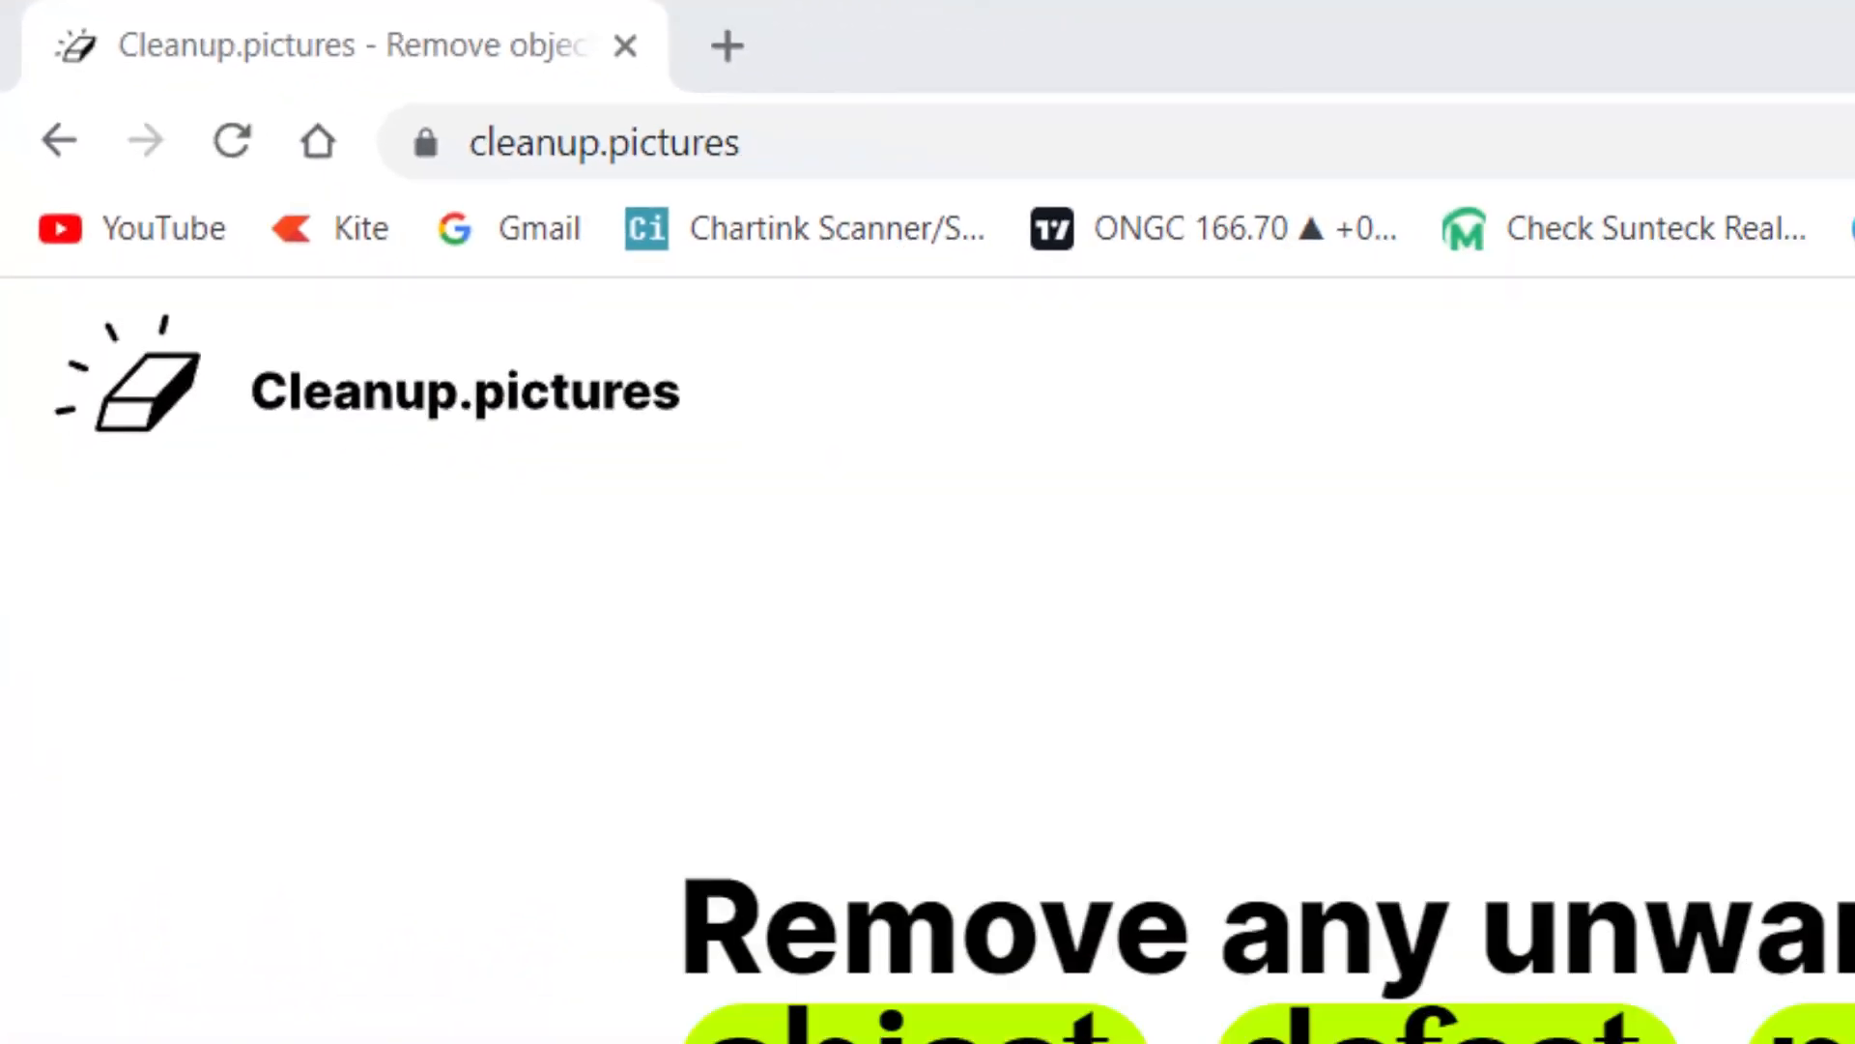
# Upload tower-7314495.jpg from the Open dialog to reach the SD/HD quality choice
pyautogui.click(916, 849)
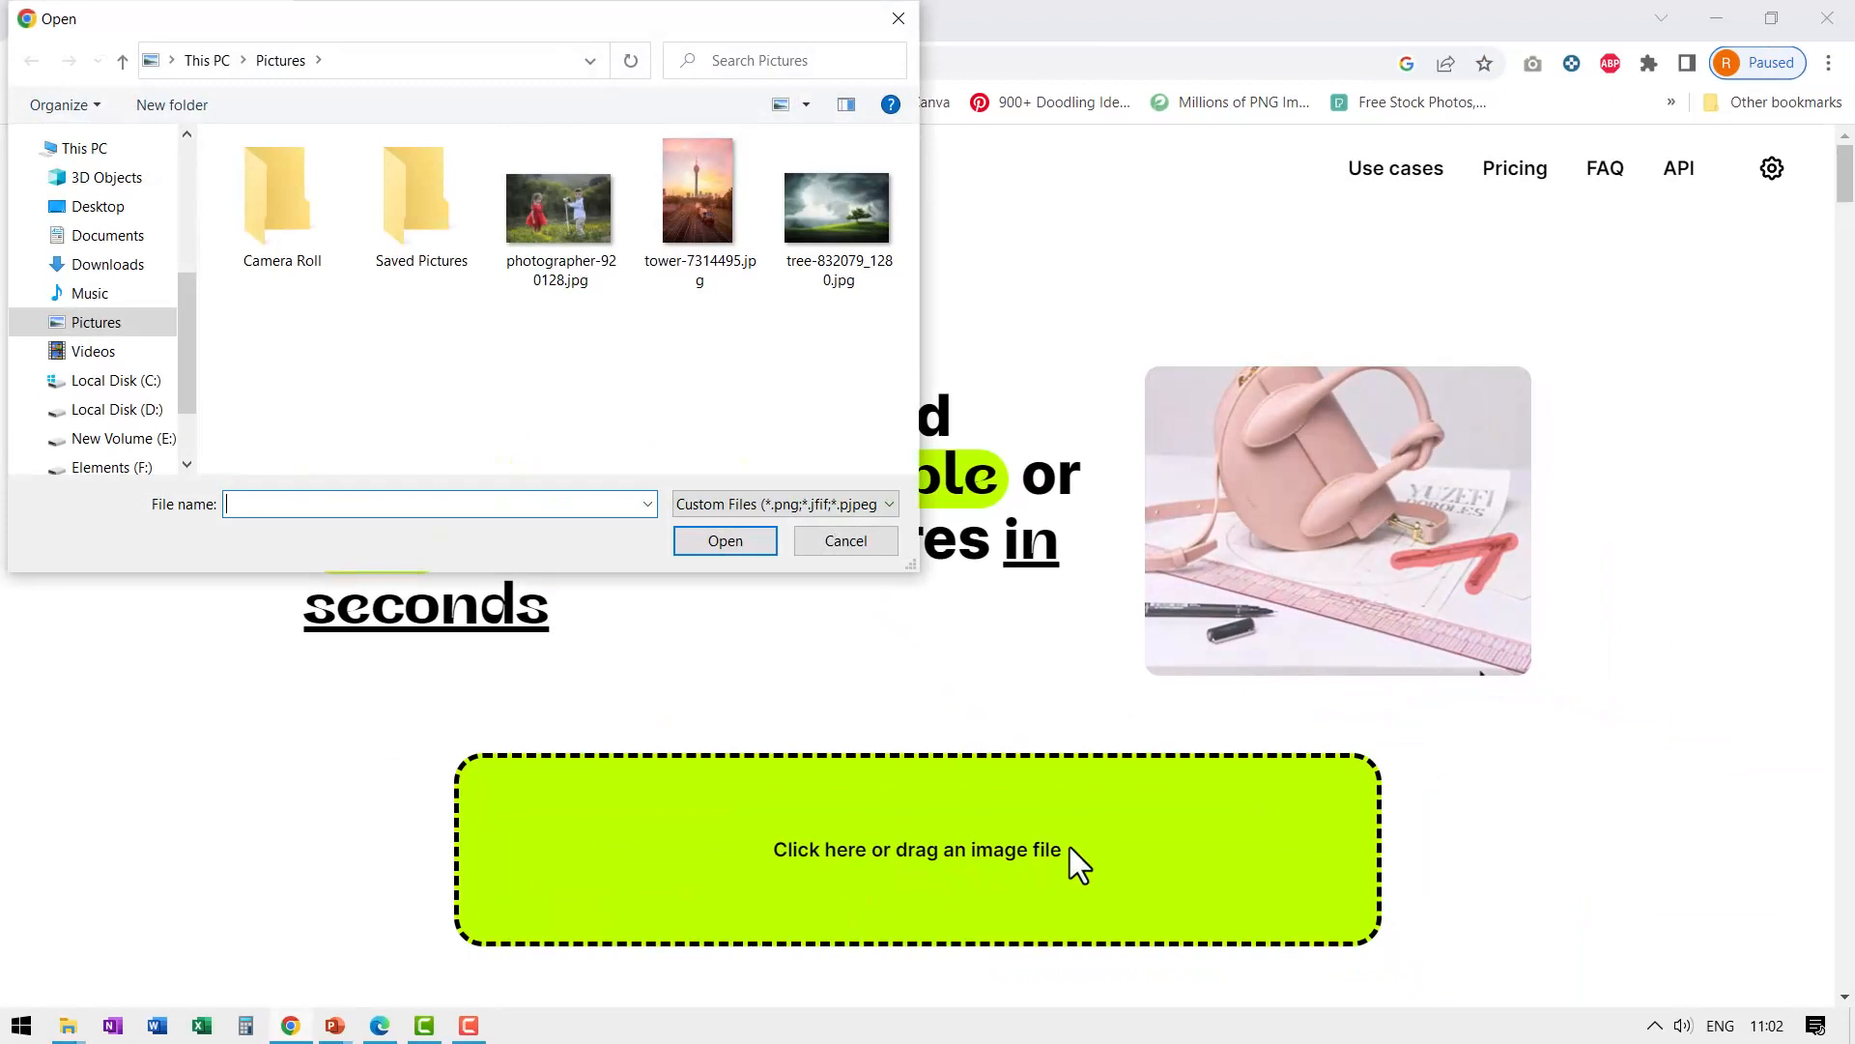
pyautogui.moveTo(1059, 893)
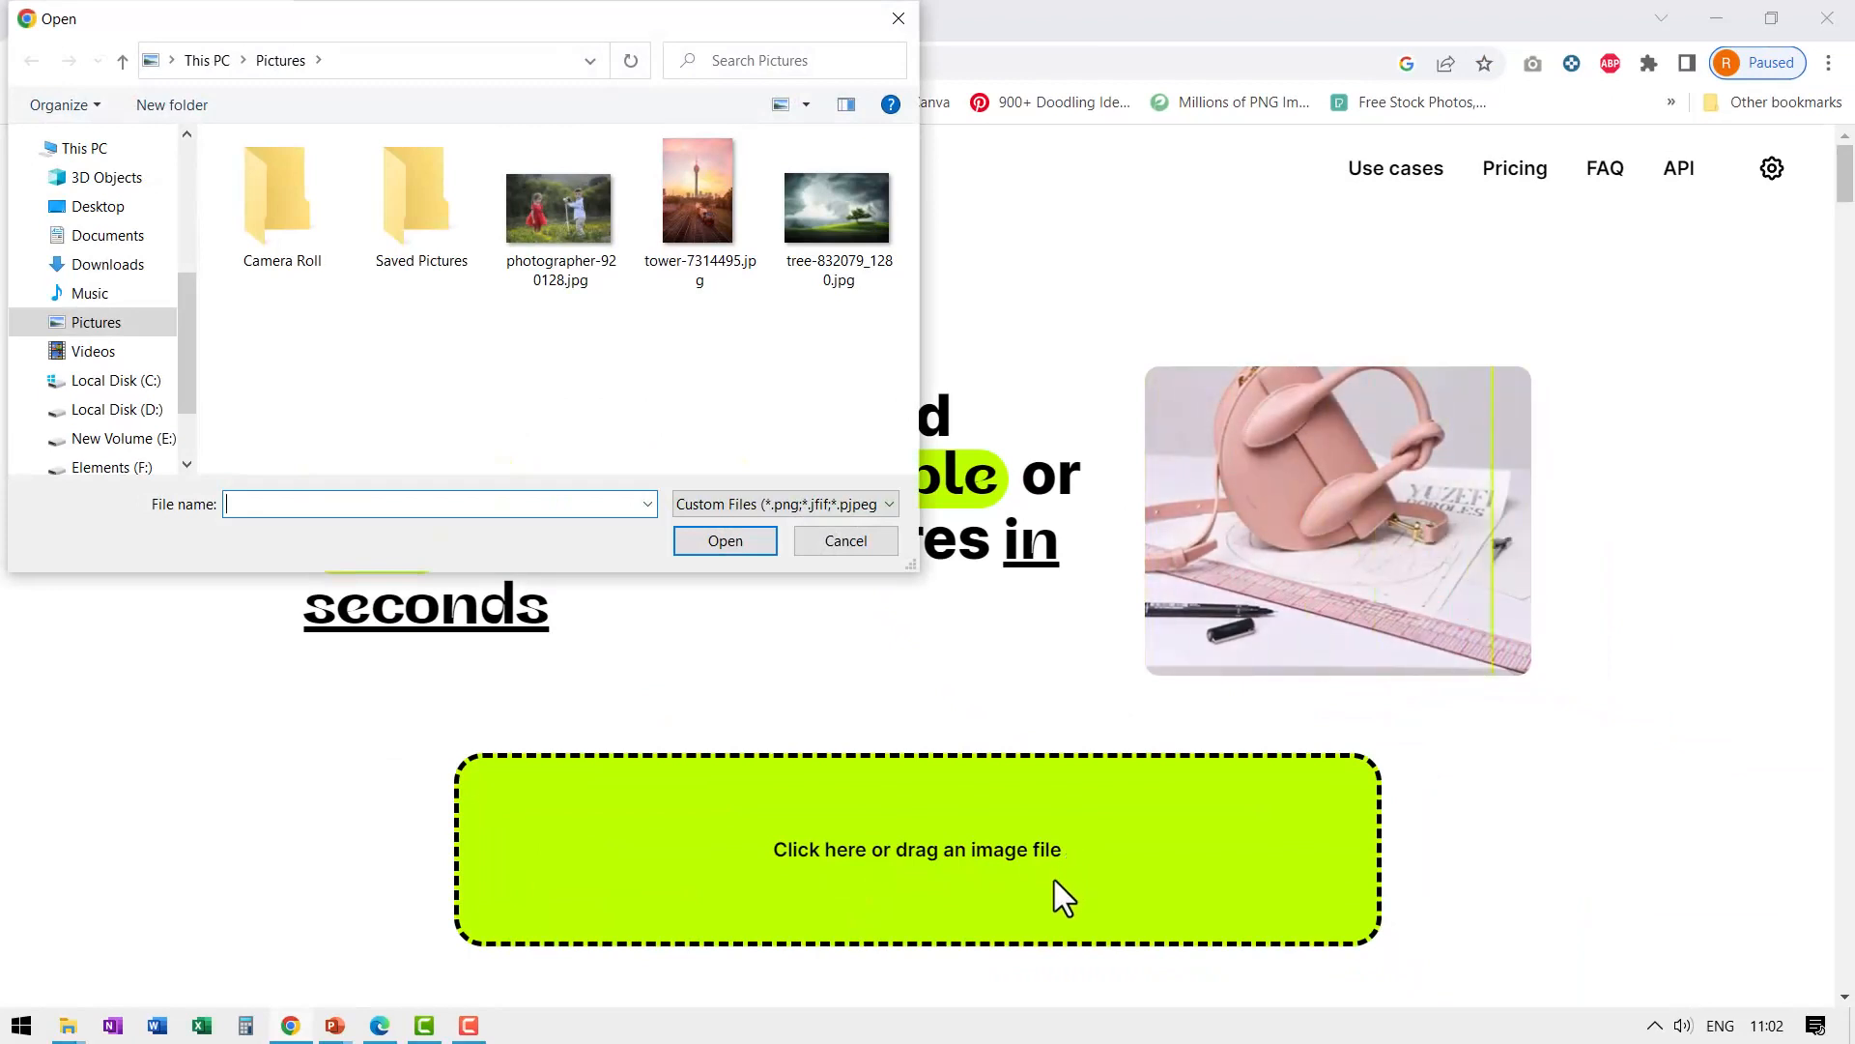
pyautogui.click(694, 201)
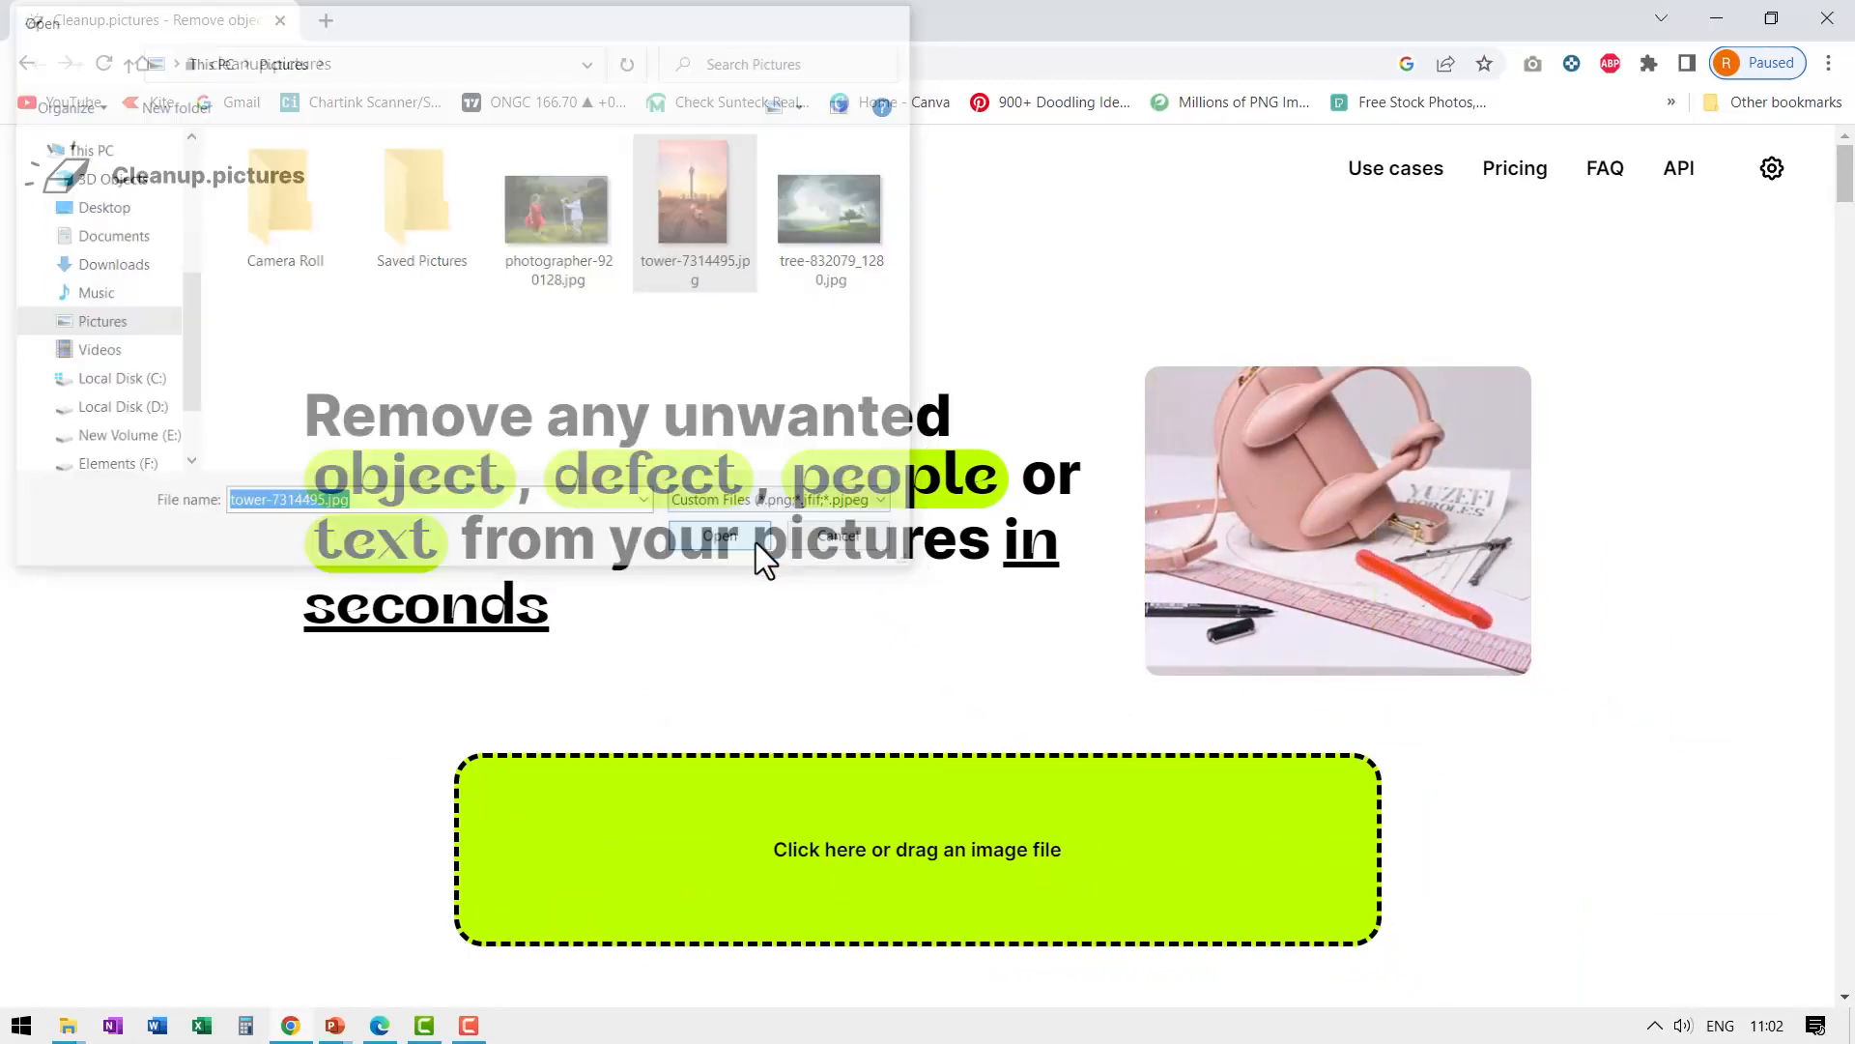
pyautogui.click(718, 535)
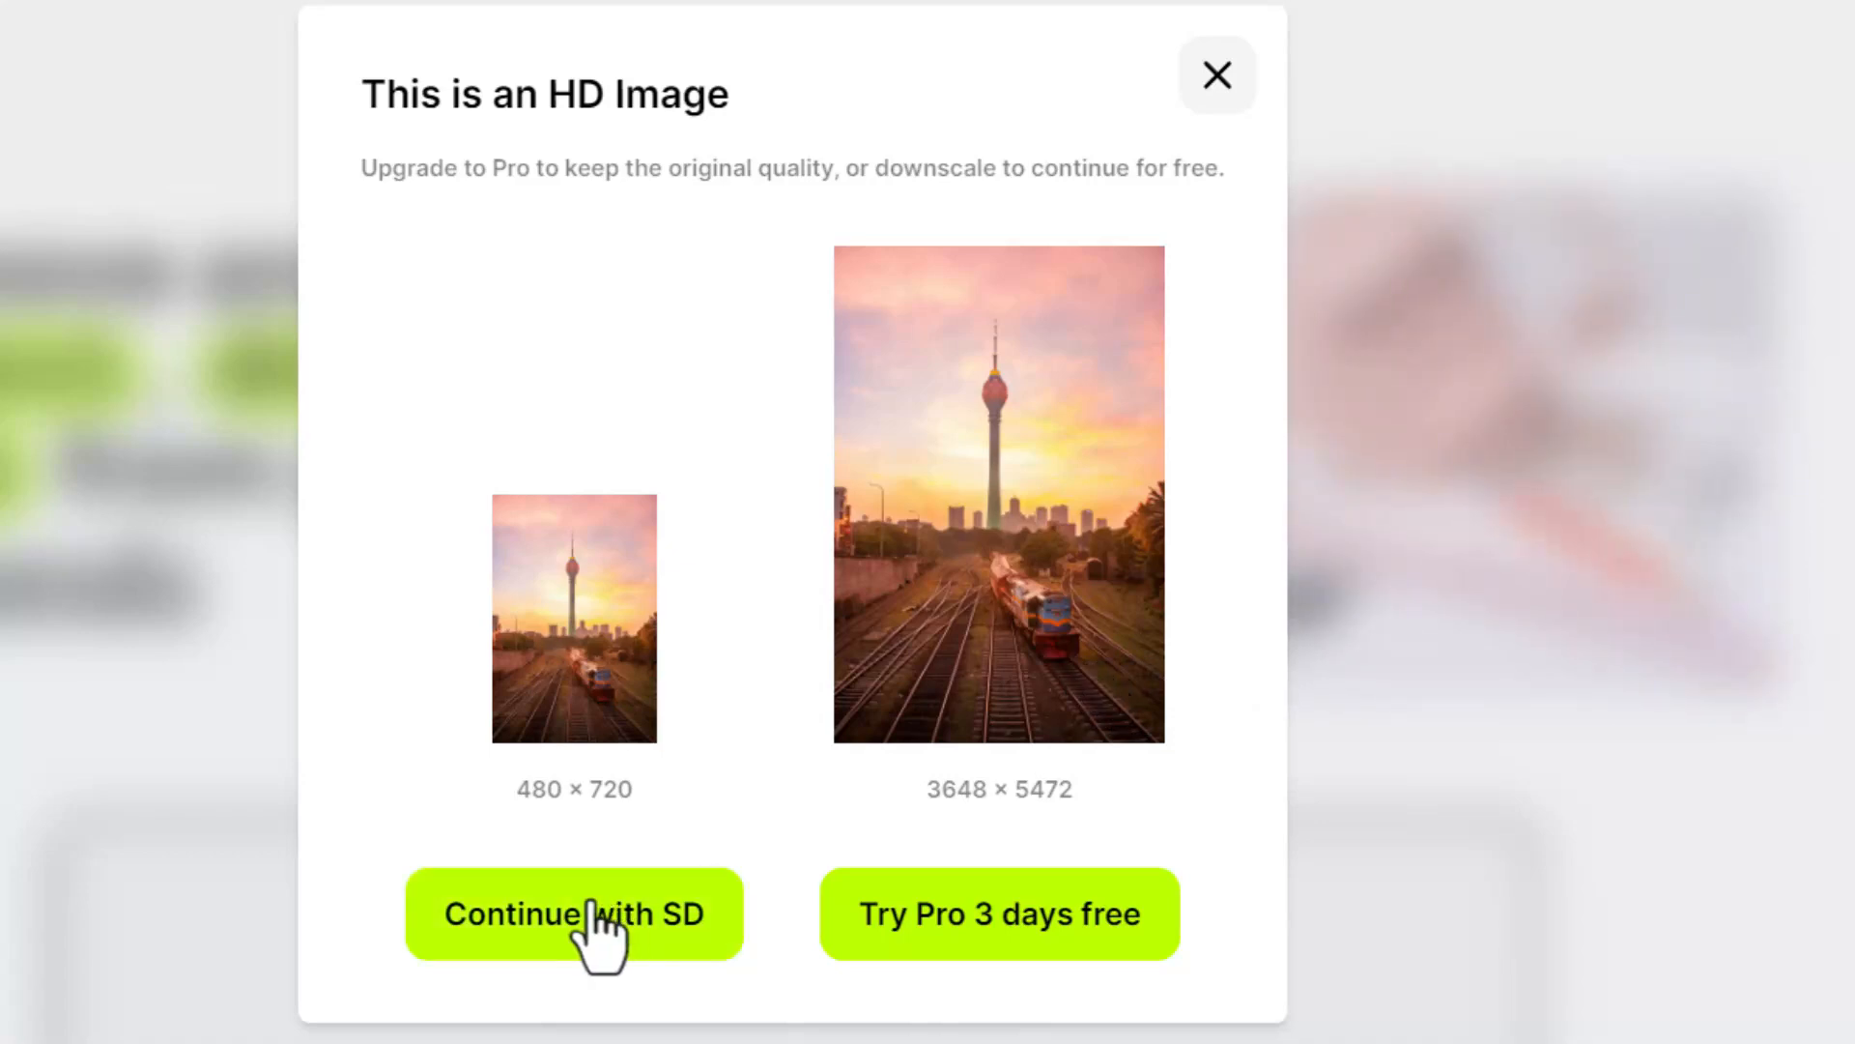
# Continue with SD quality and brush over the tall tower until it is erased from the skyline
pyautogui.click(572, 914)
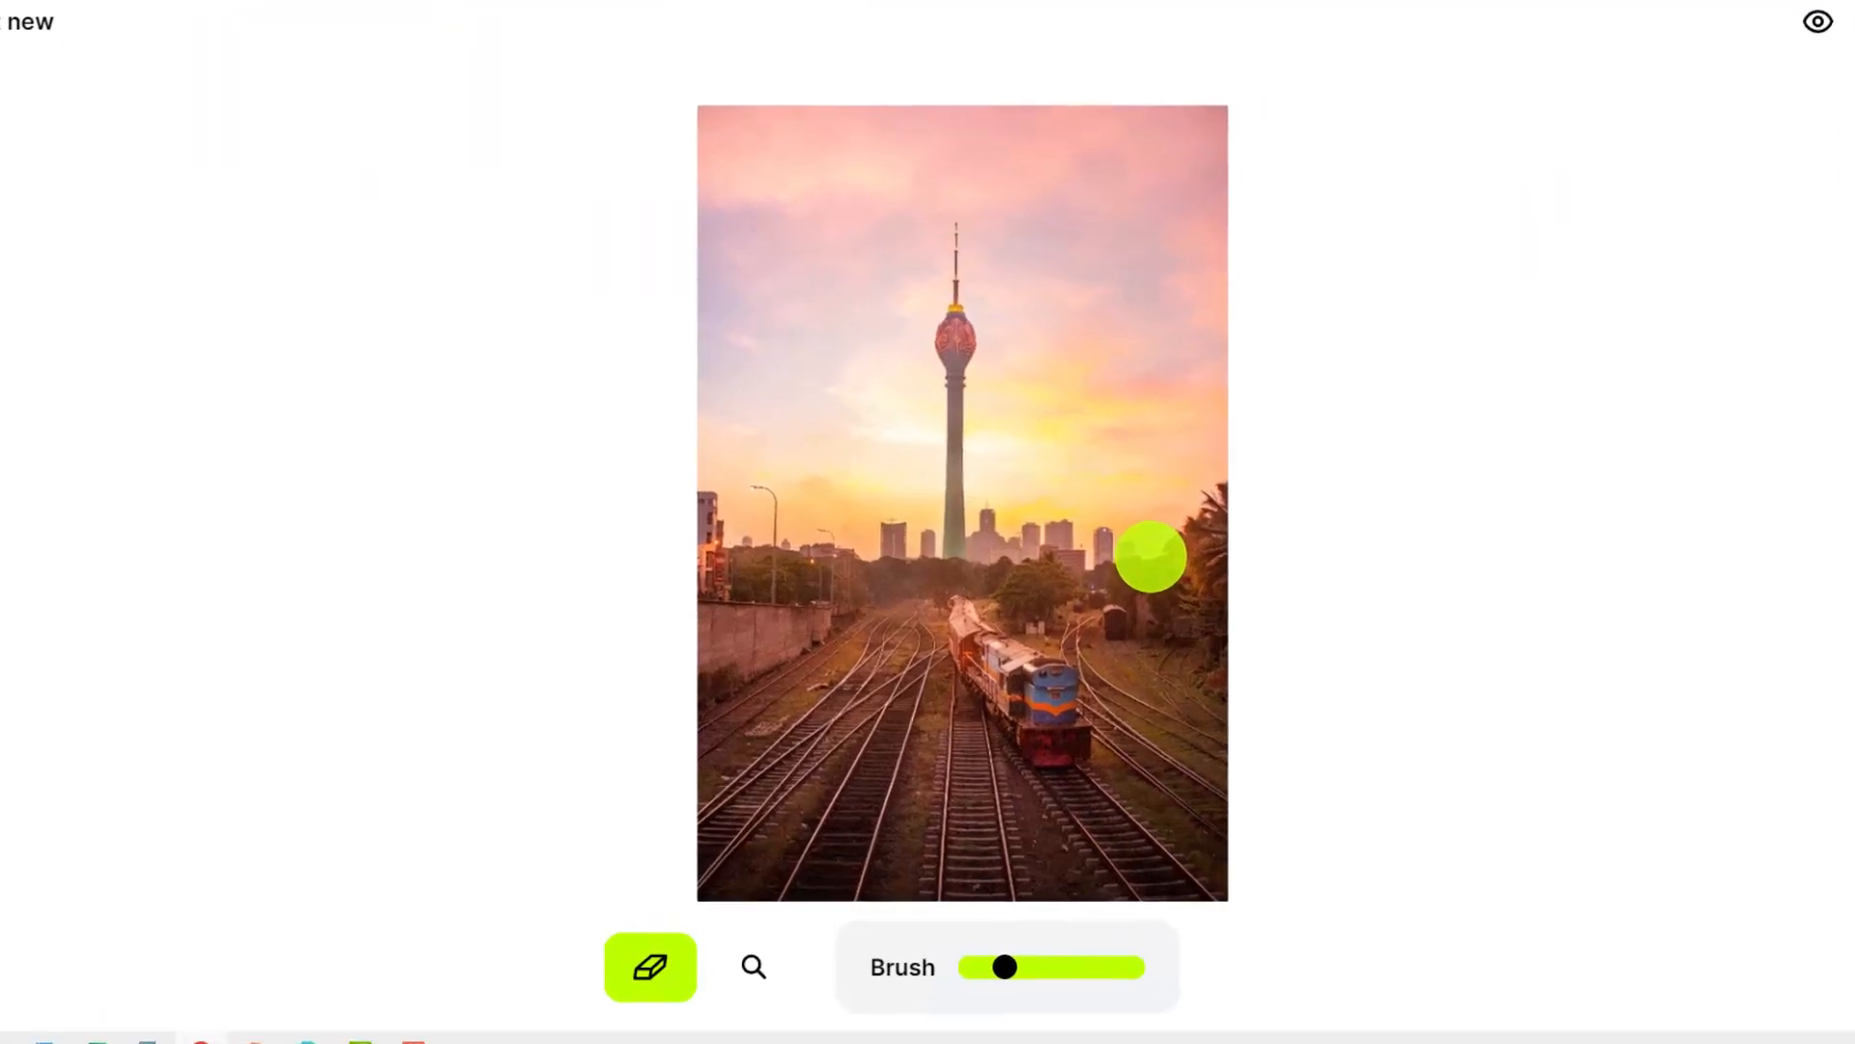
pyautogui.moveTo(1148, 557); pyautogui.dragTo(958, 520)
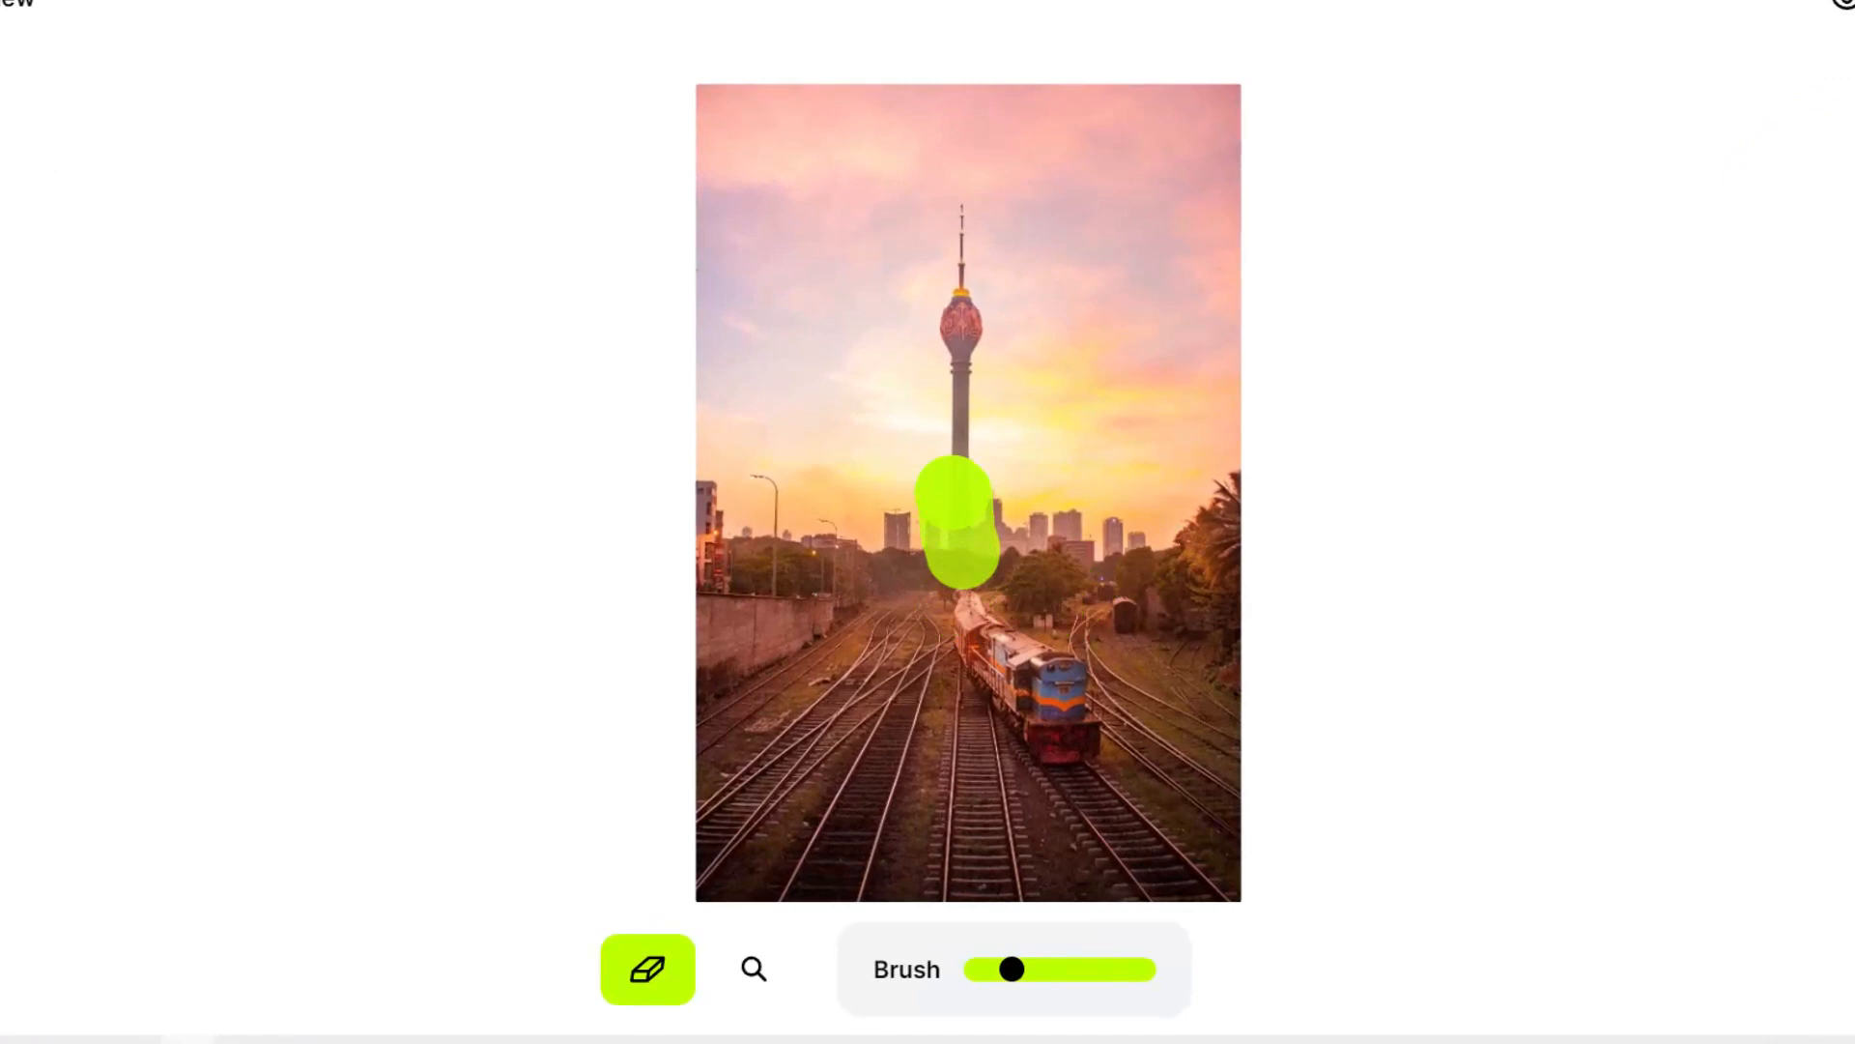
pyautogui.moveTo(958, 533); pyautogui.dragTo(965, 261)
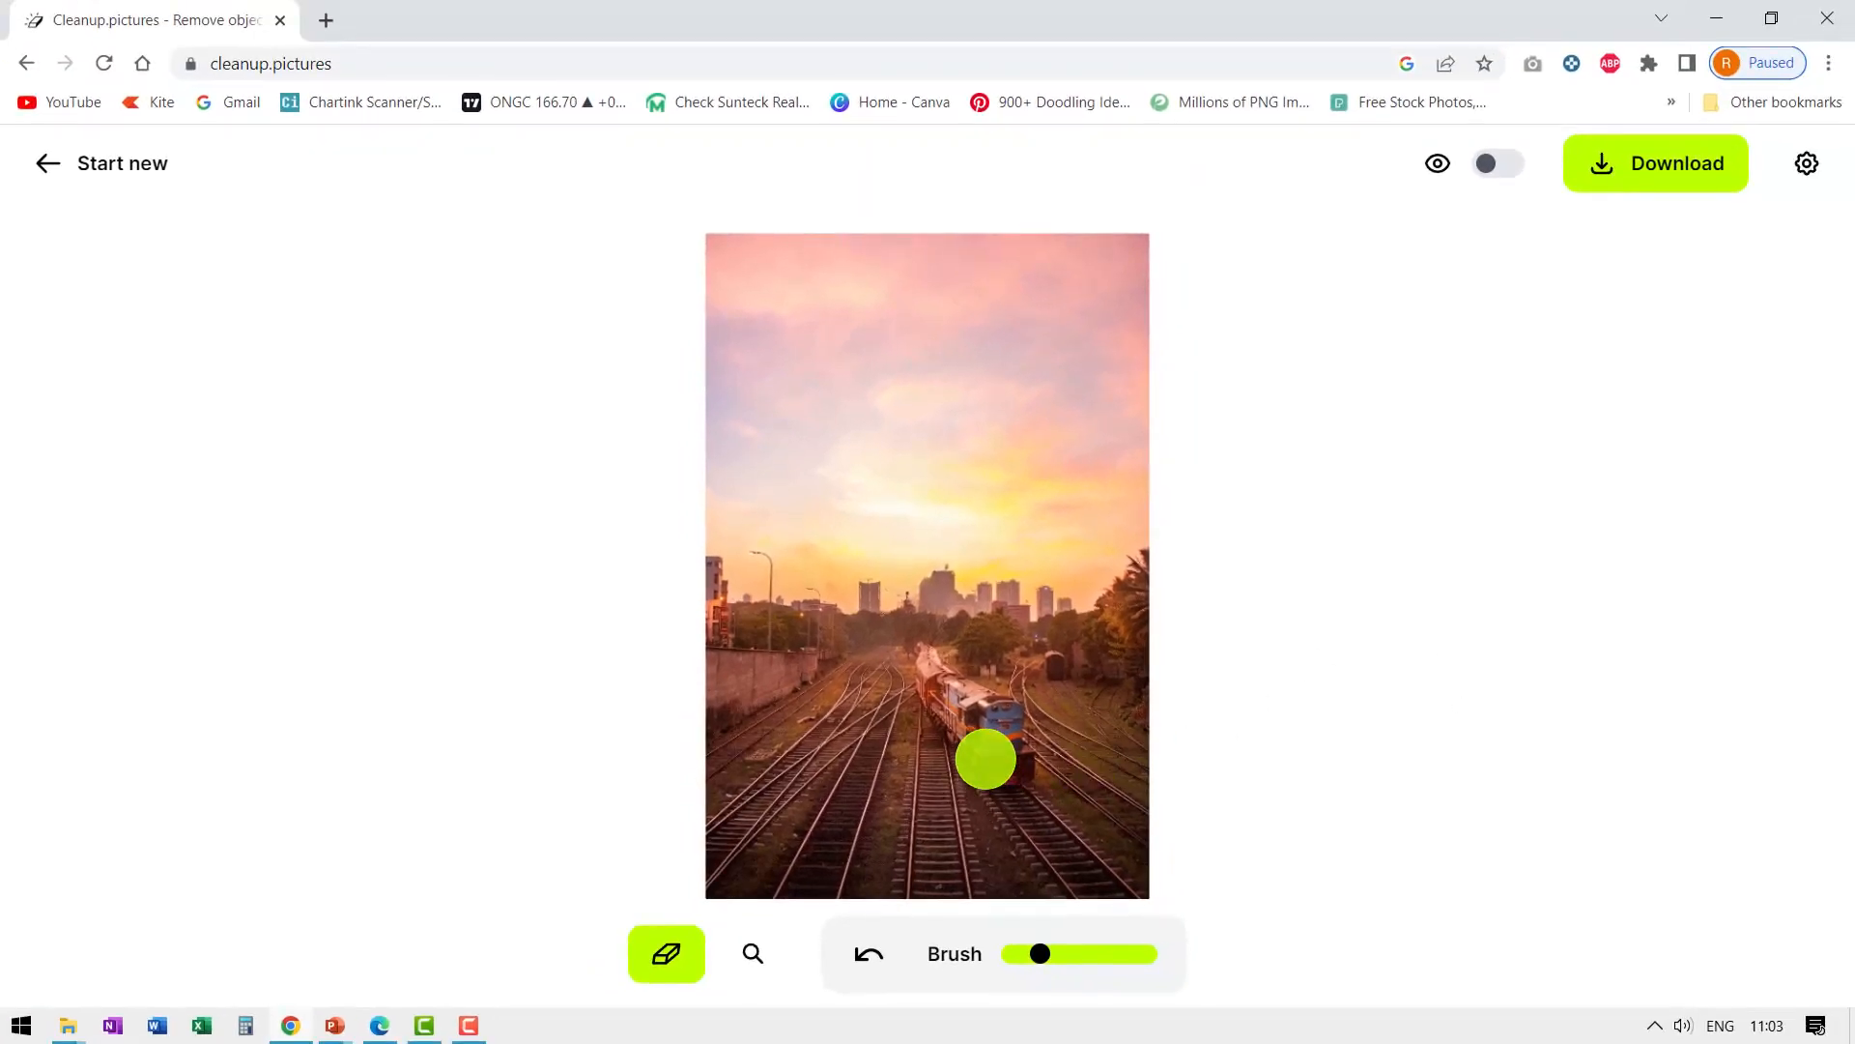
# Download the tower-free train photo as a cleaned JPG
pyautogui.click(1656, 162)
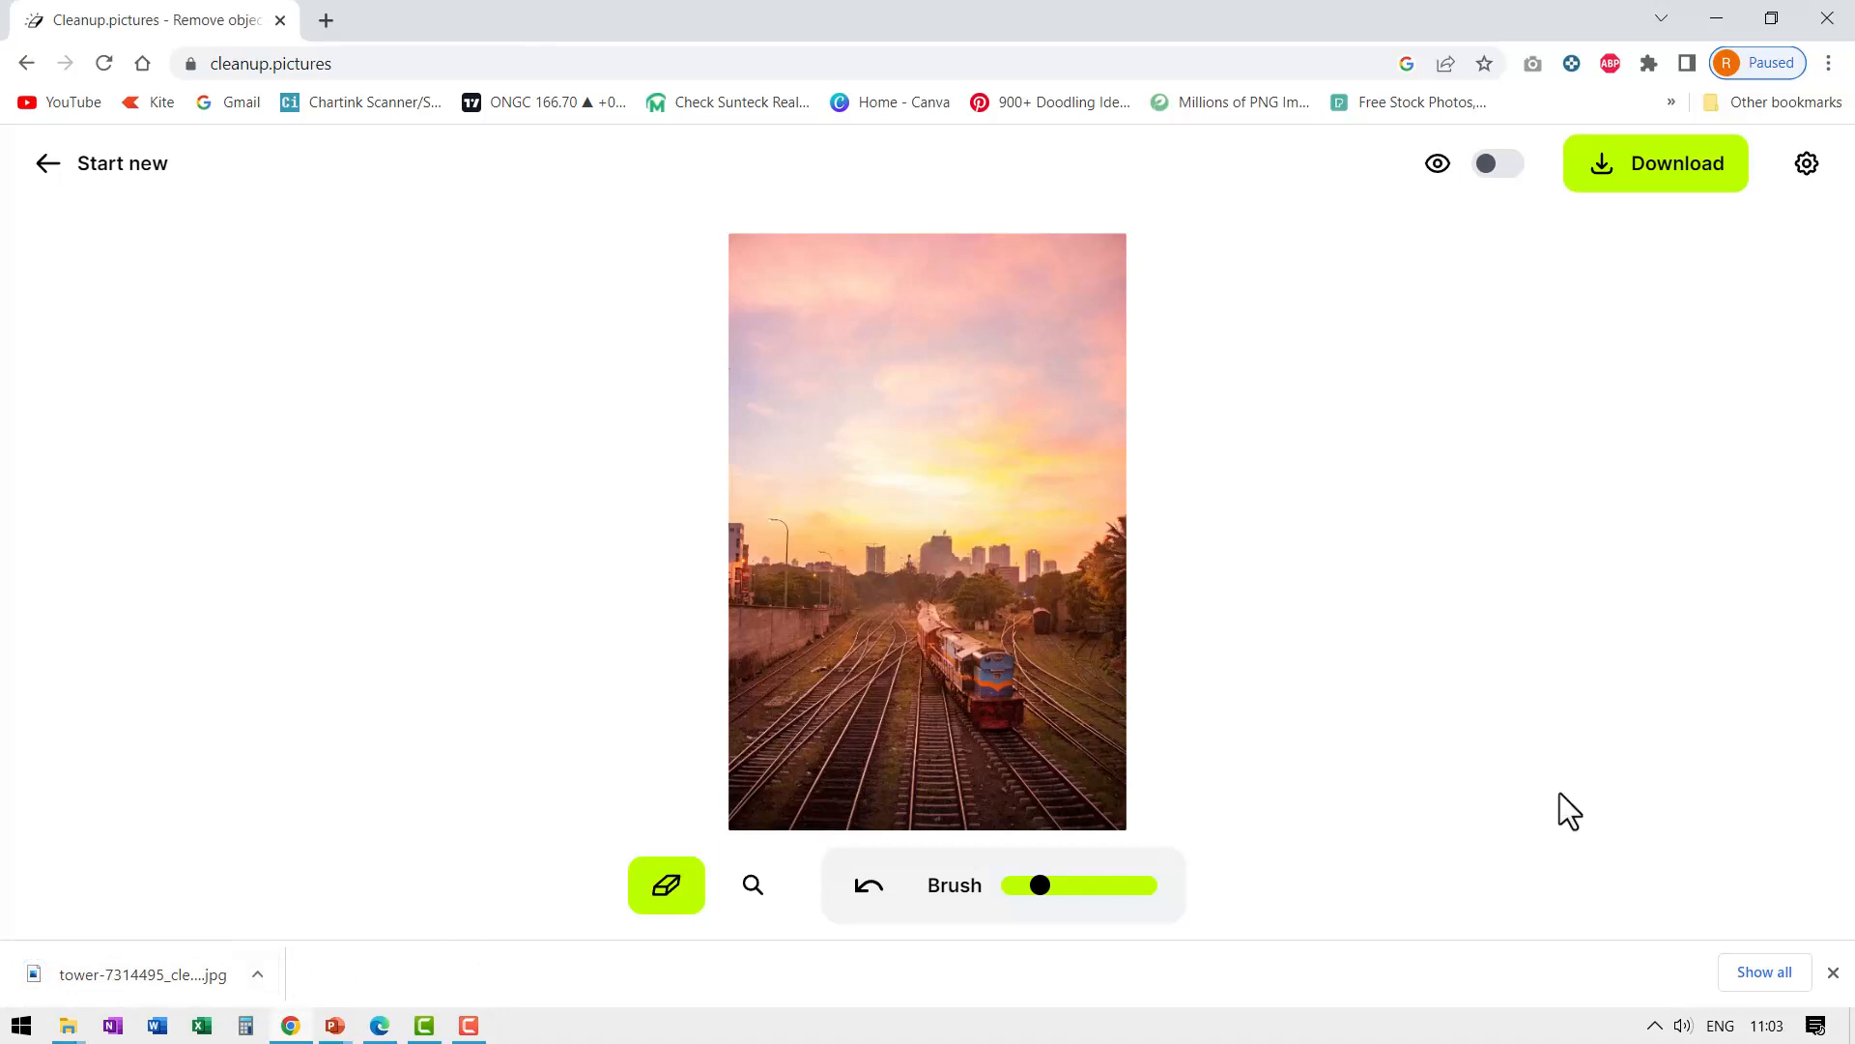
pyautogui.moveTo(328, 982)
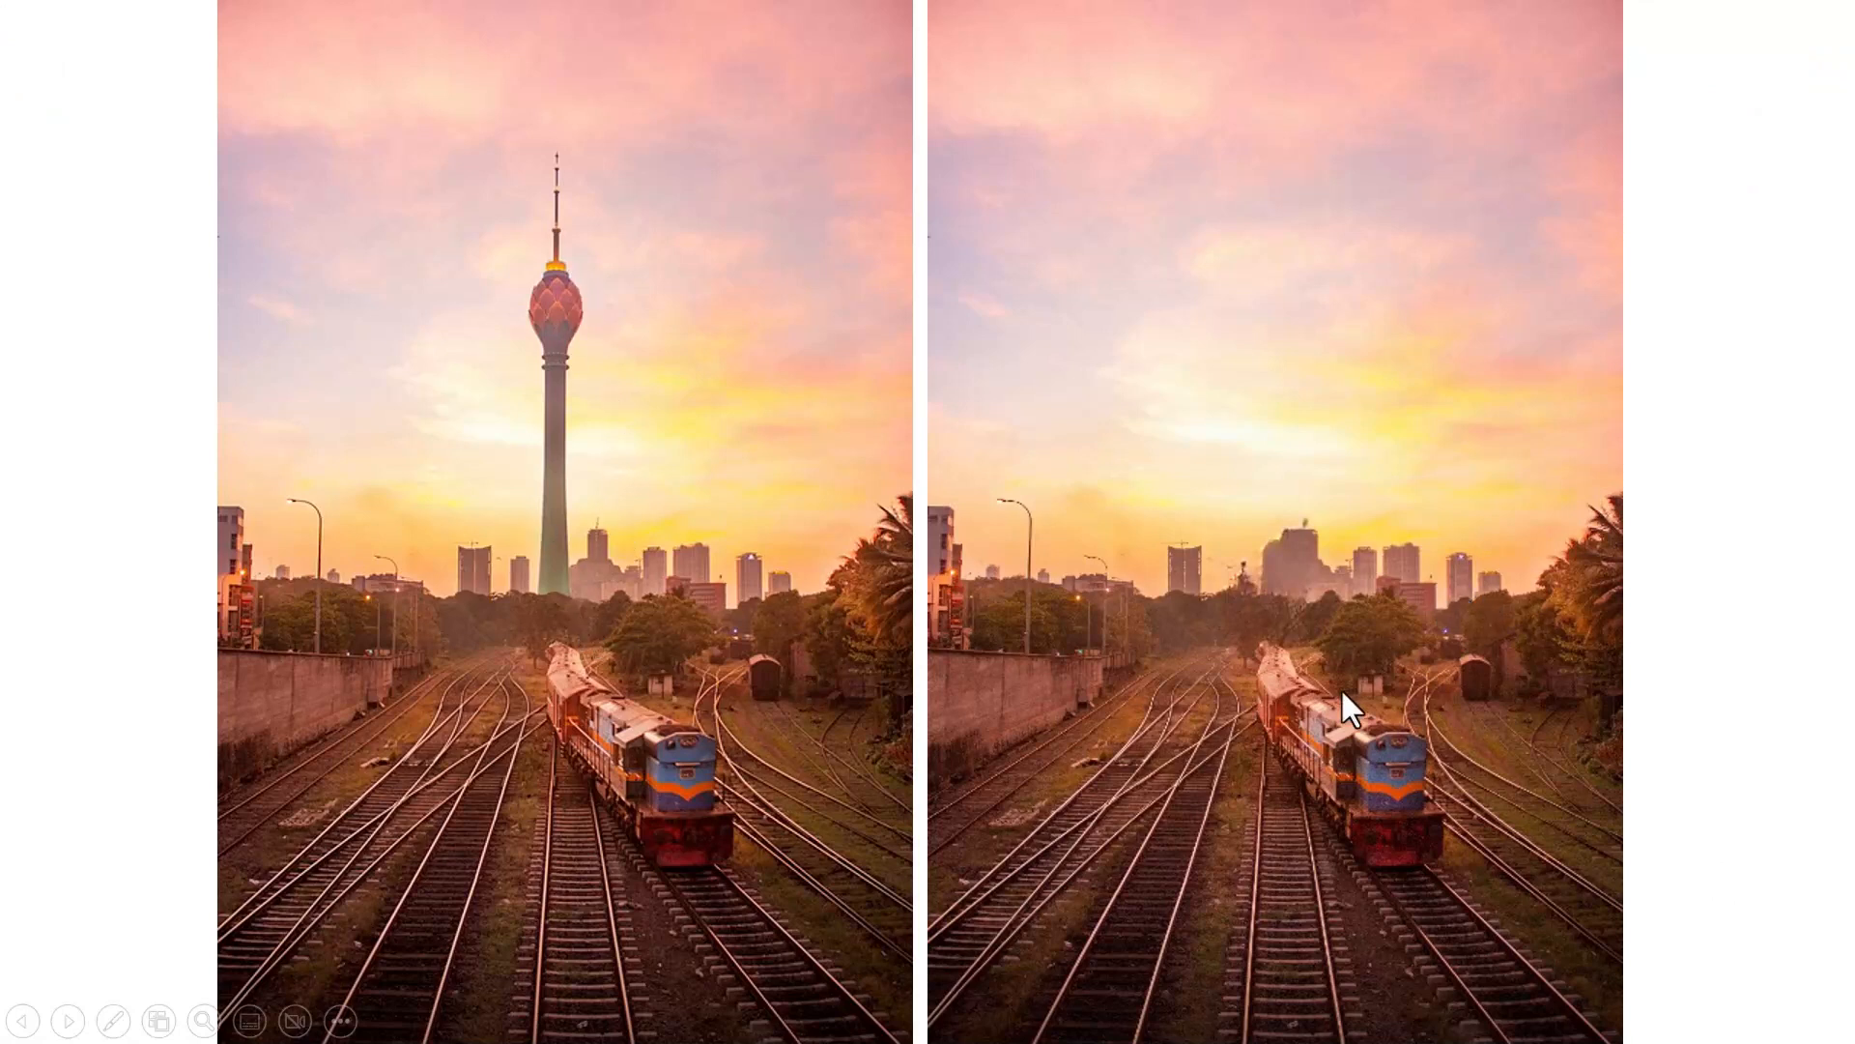
pyautogui.moveTo(1339, 704)
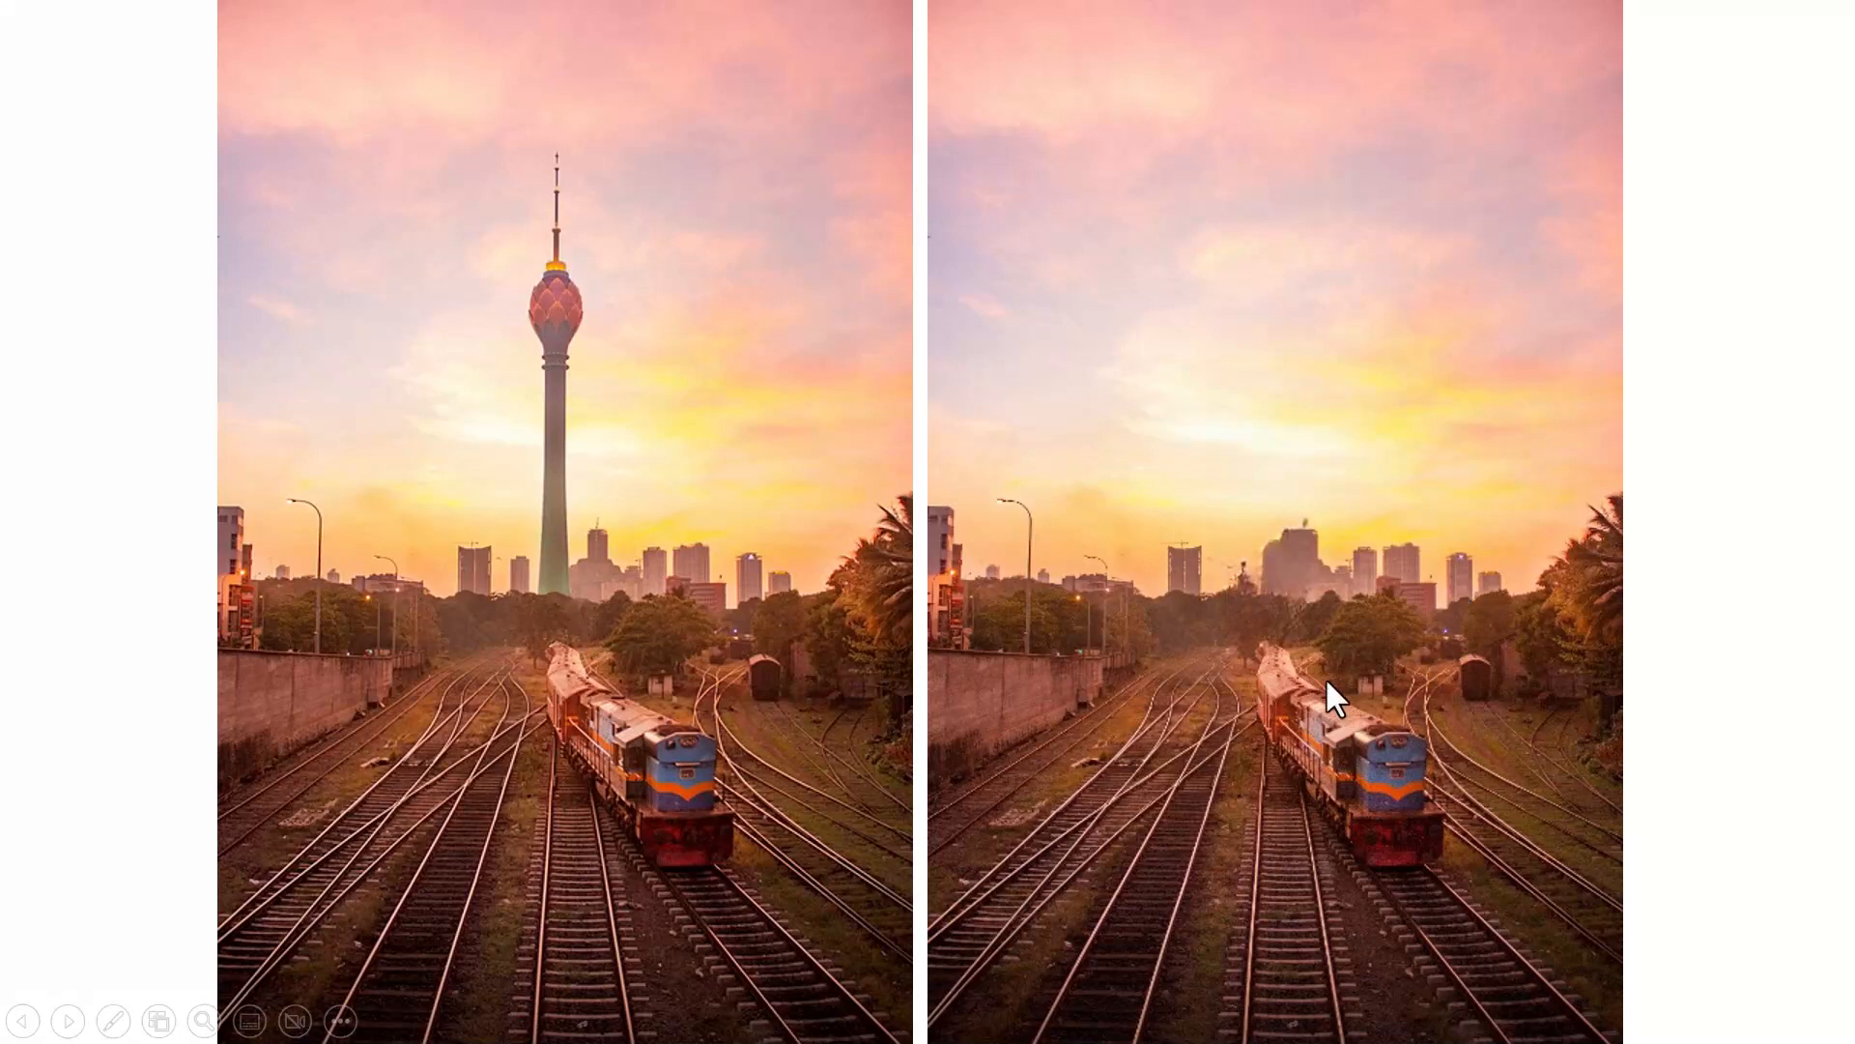
pyautogui.moveTo(1394, 672)
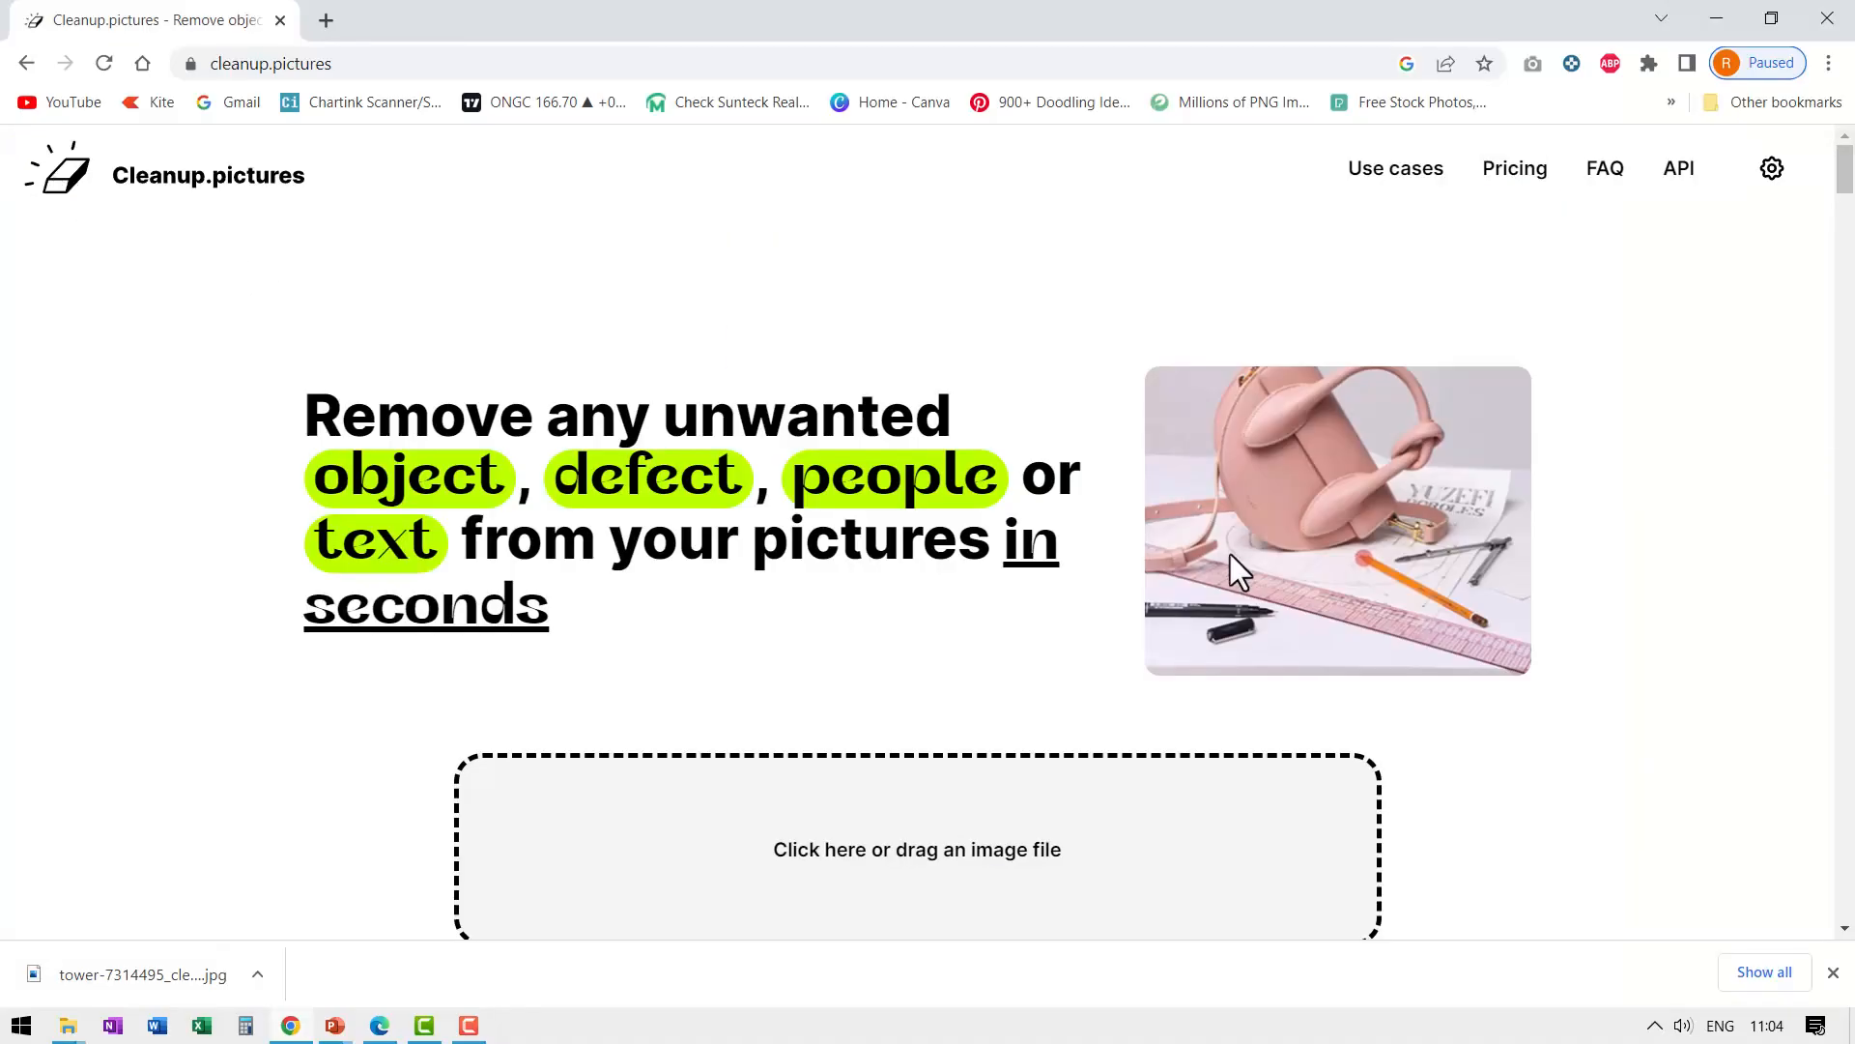
# Upload photographer-920128.jpg and continue with SD quality into the editor
pyautogui.click(916, 849)
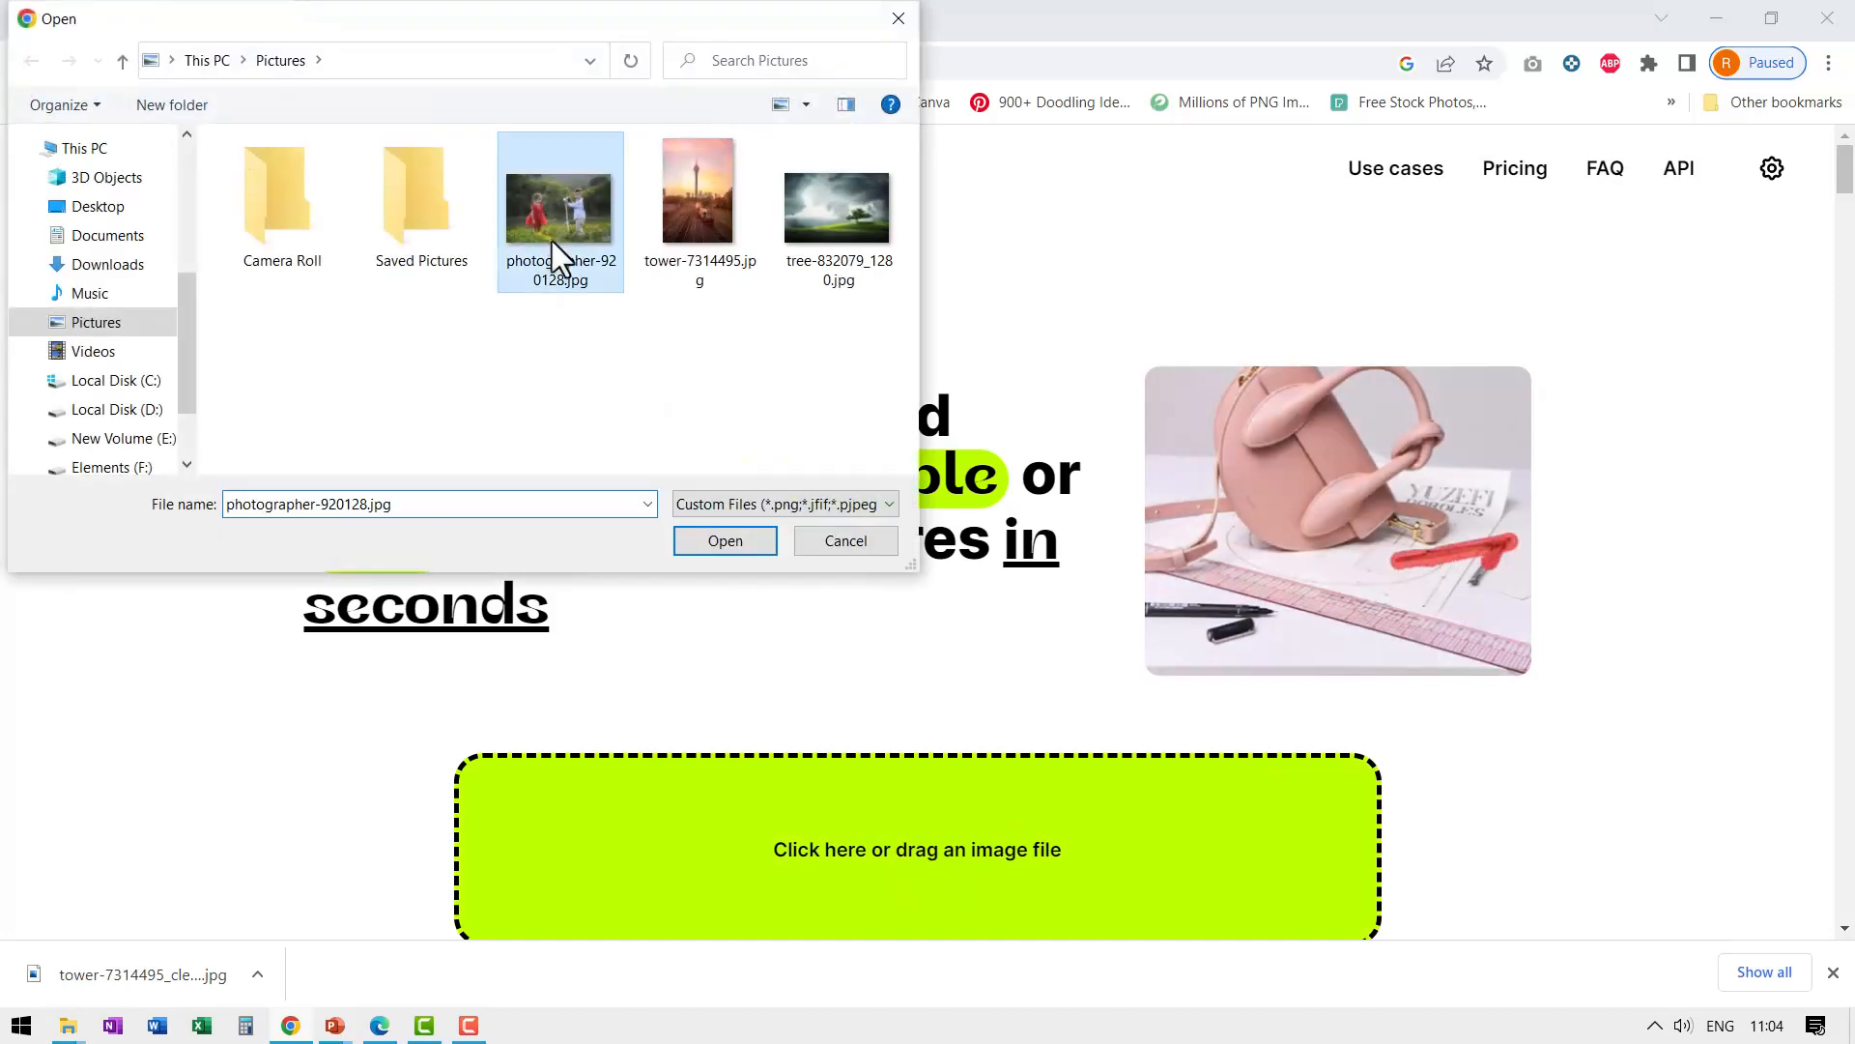
pyautogui.click(724, 542)
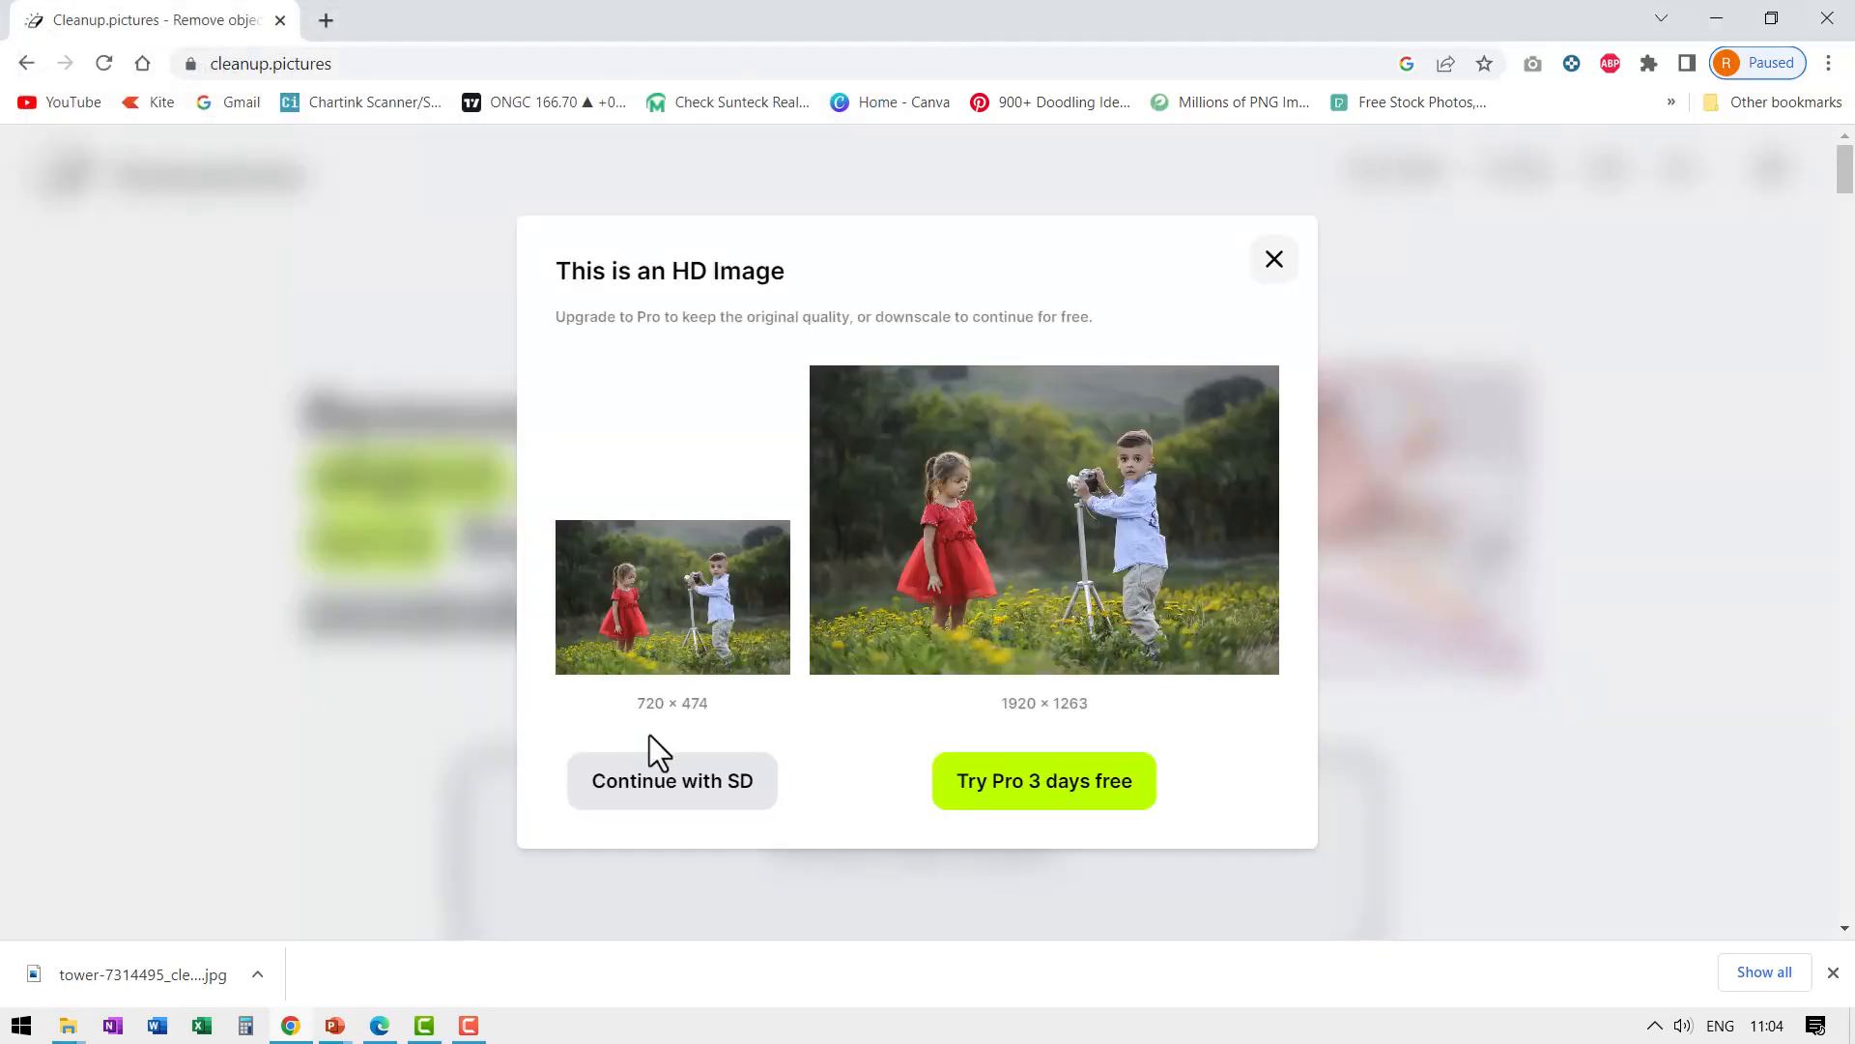
pyautogui.click(671, 779)
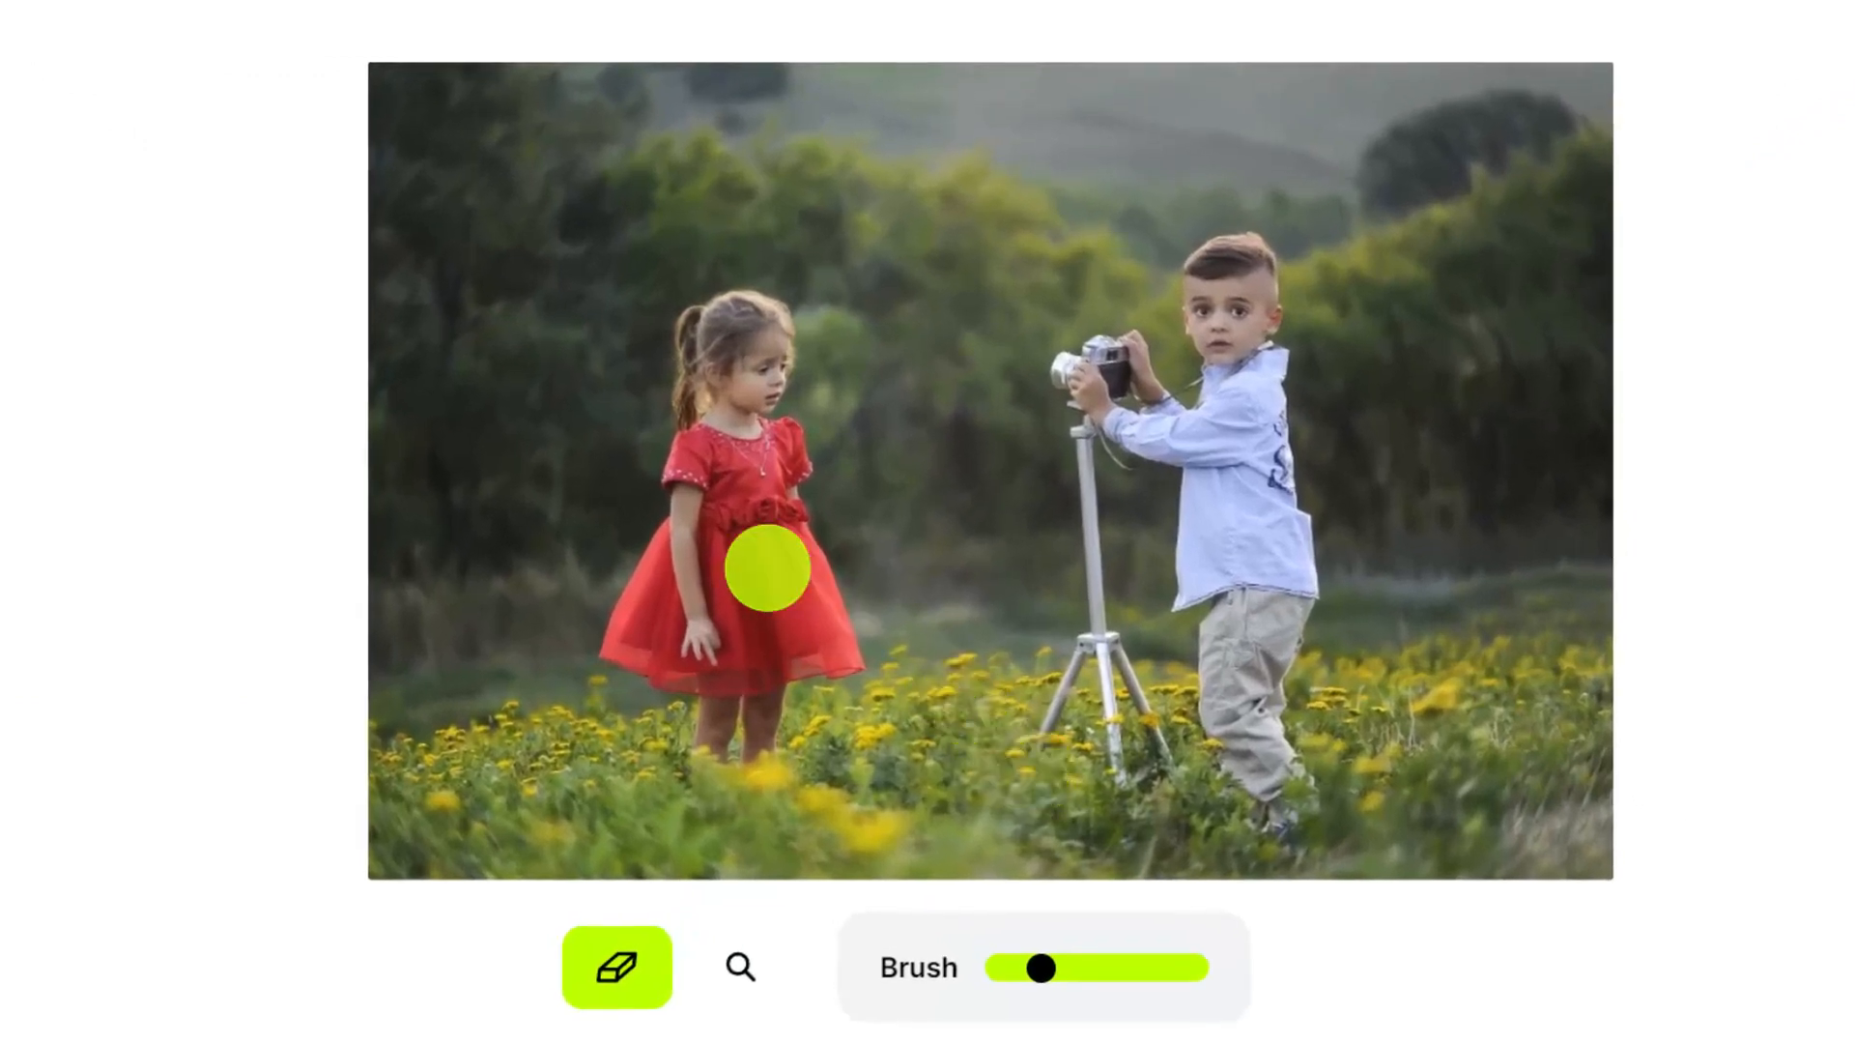
# Brush out the girl in the red dress, then load tree-832079_1280.jpg at SD quality
pyautogui.moveTo(768, 568); pyautogui.dragTo(823, 786)
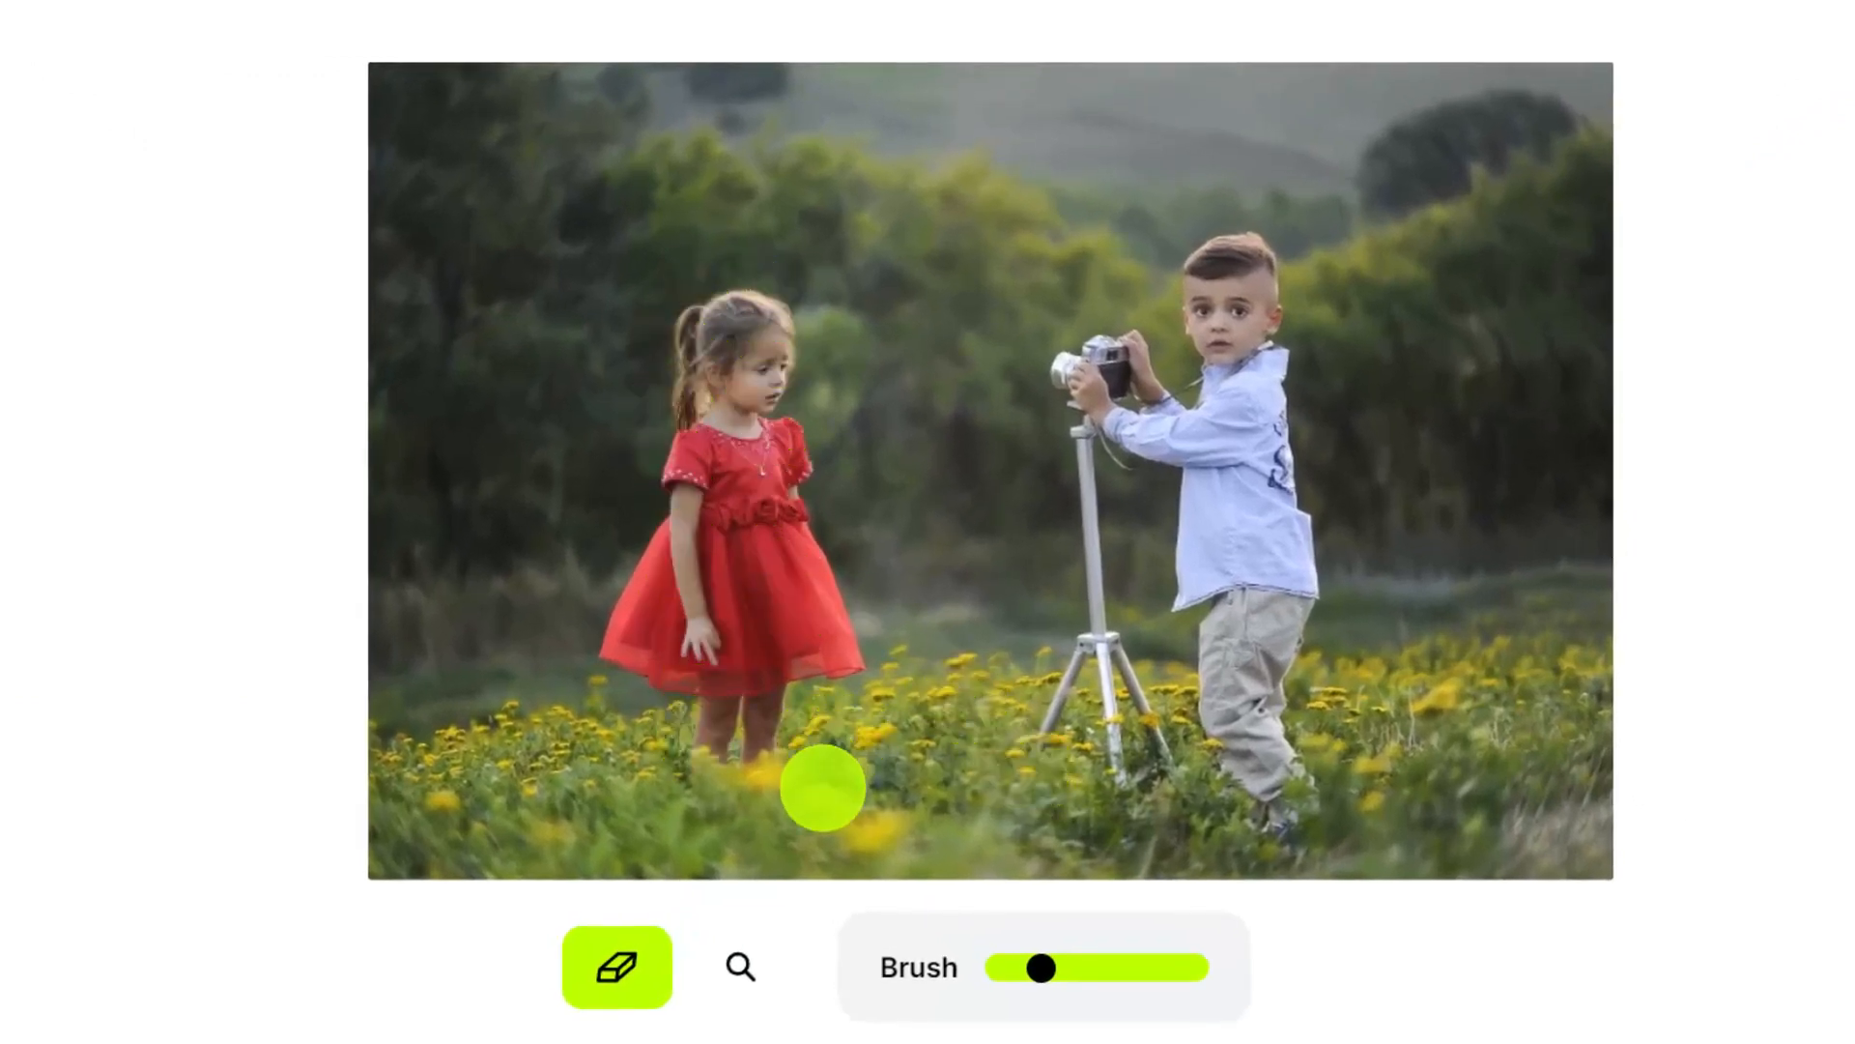
pyautogui.moveTo(823, 787); pyautogui.dragTo(714, 313)
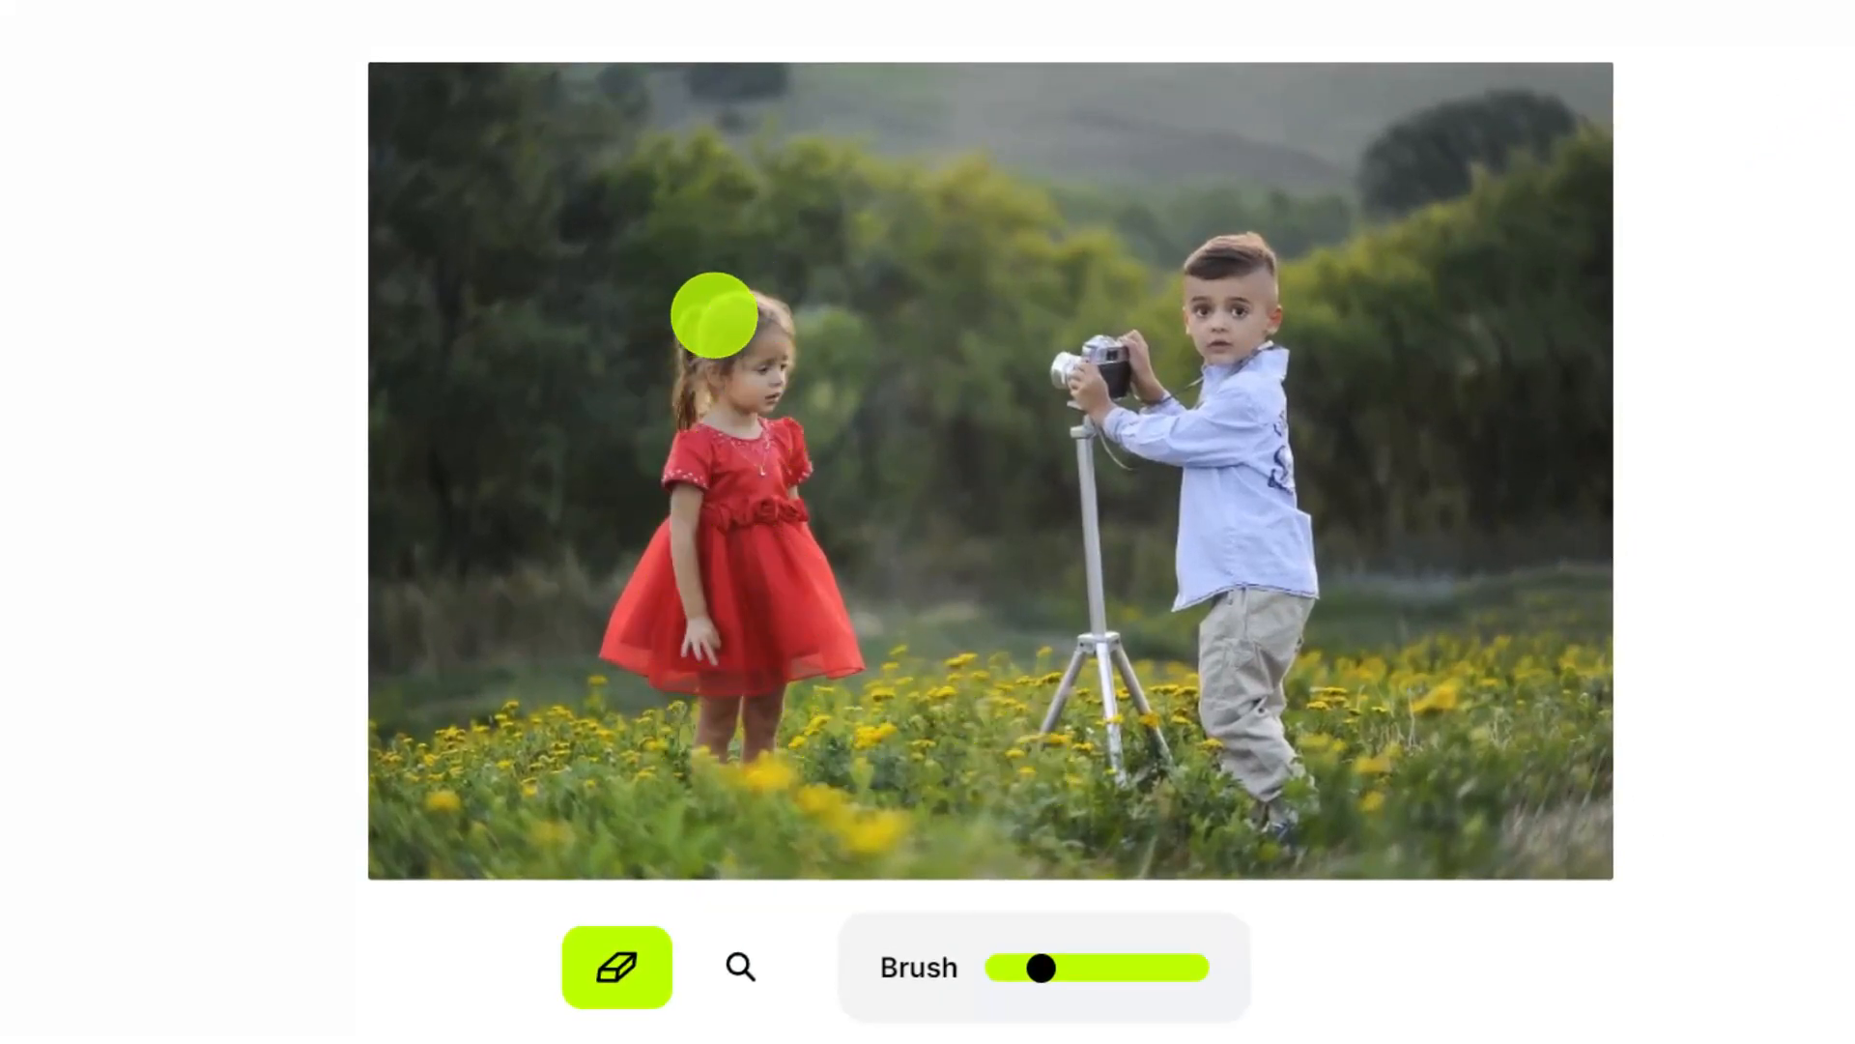
pyautogui.moveTo(713, 313); pyautogui.dragTo(713, 373)
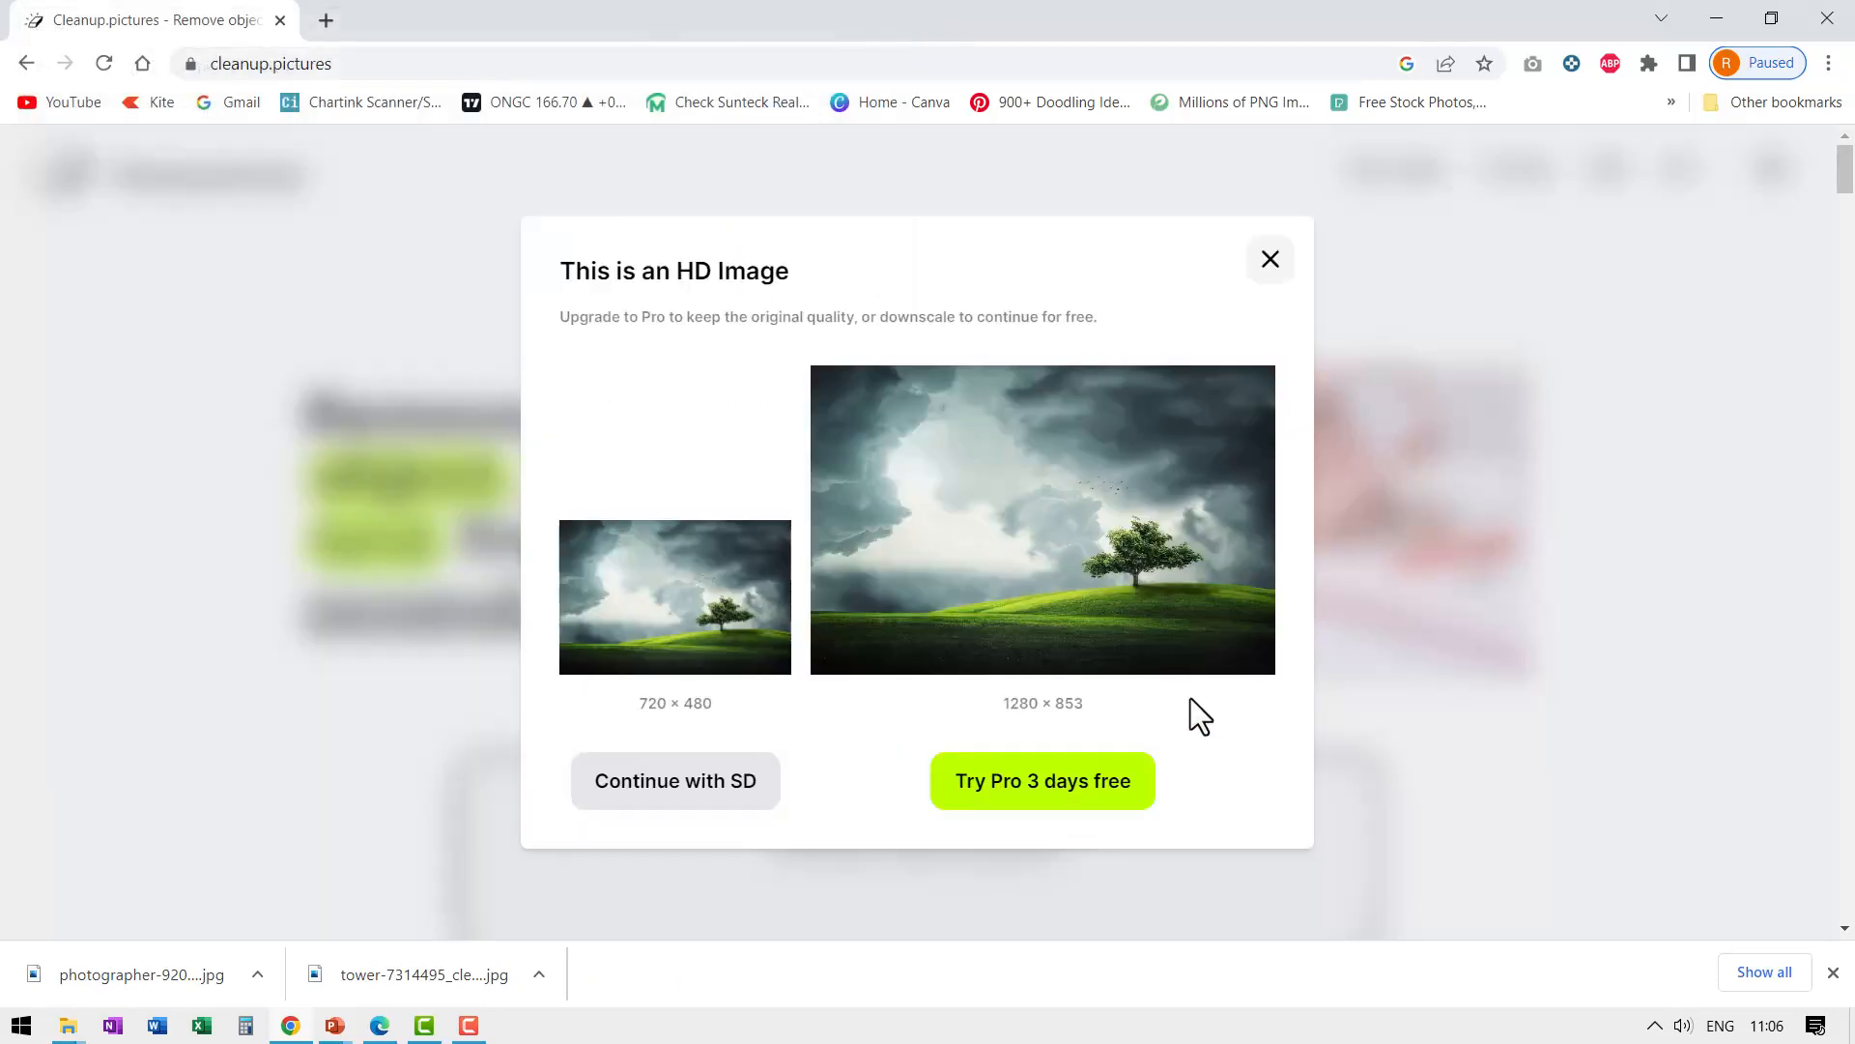
pyautogui.click(675, 779)
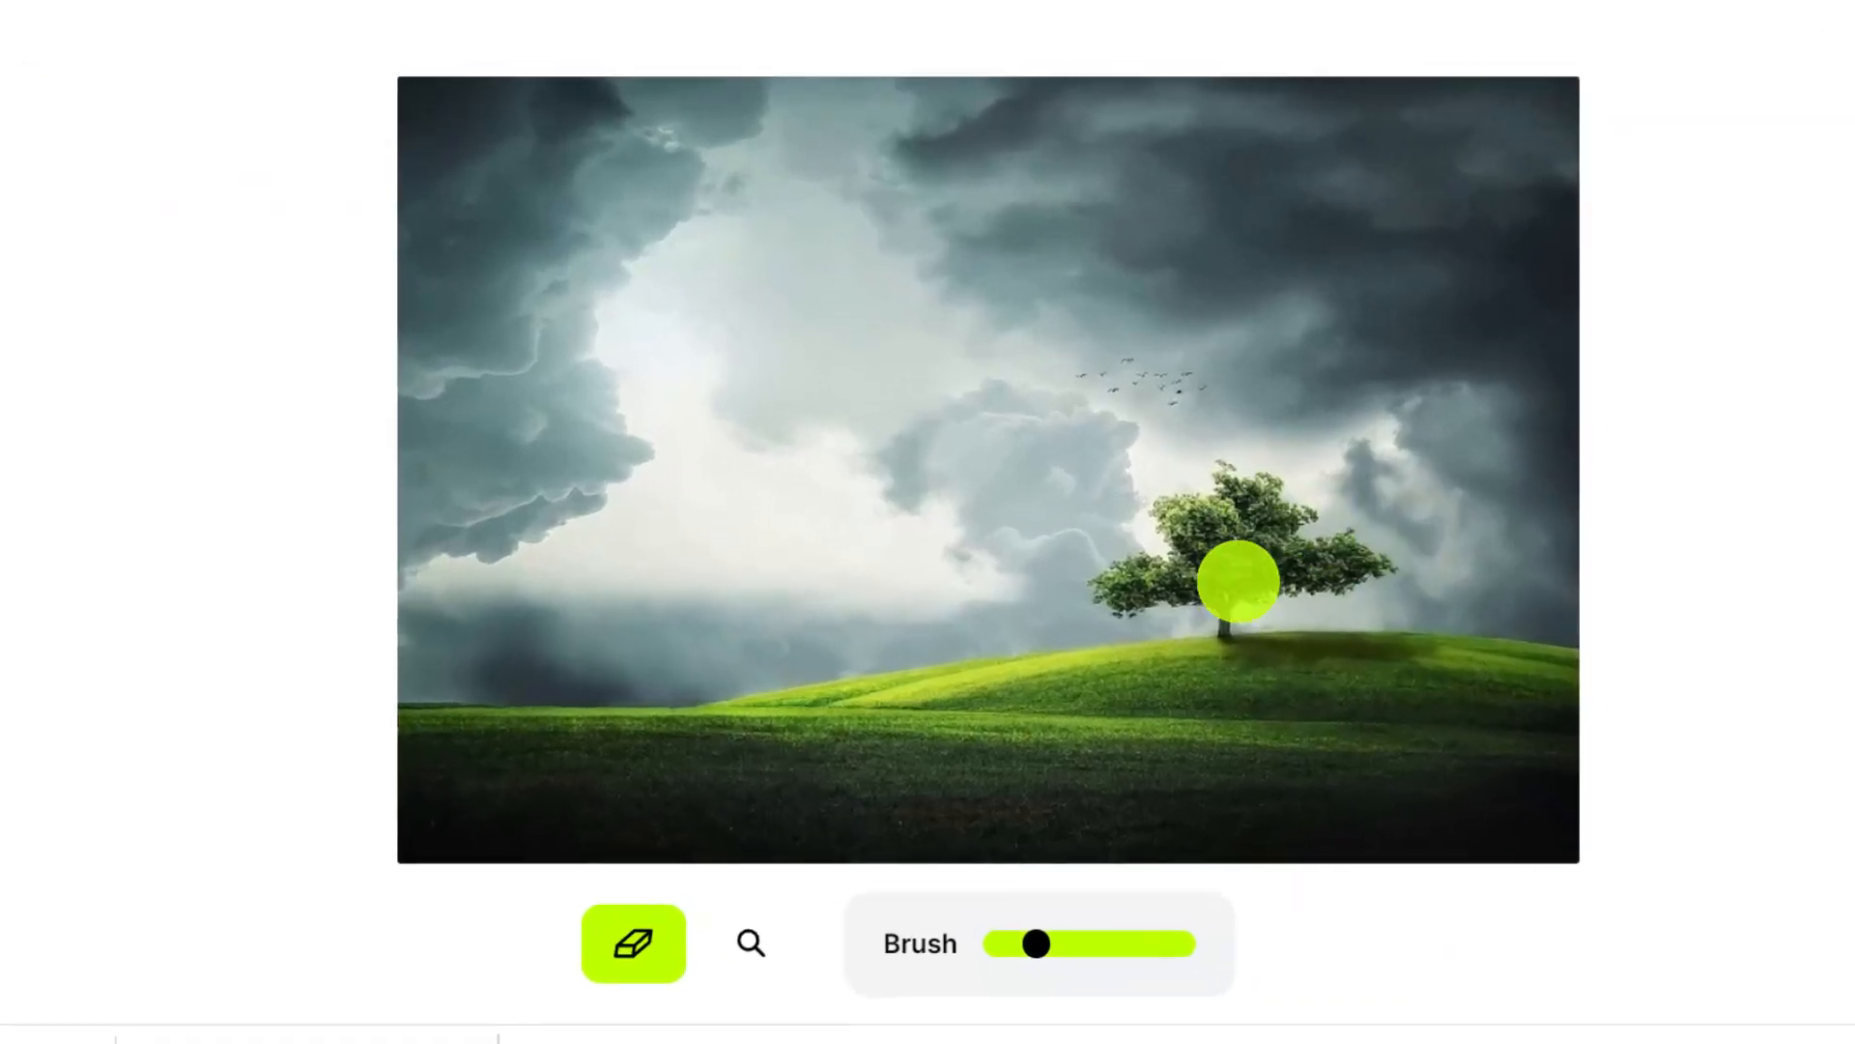
# Brush over the lone tree on the hilltop until it is removed
pyautogui.moveTo(1237, 580); pyautogui.dragTo(1137, 591)
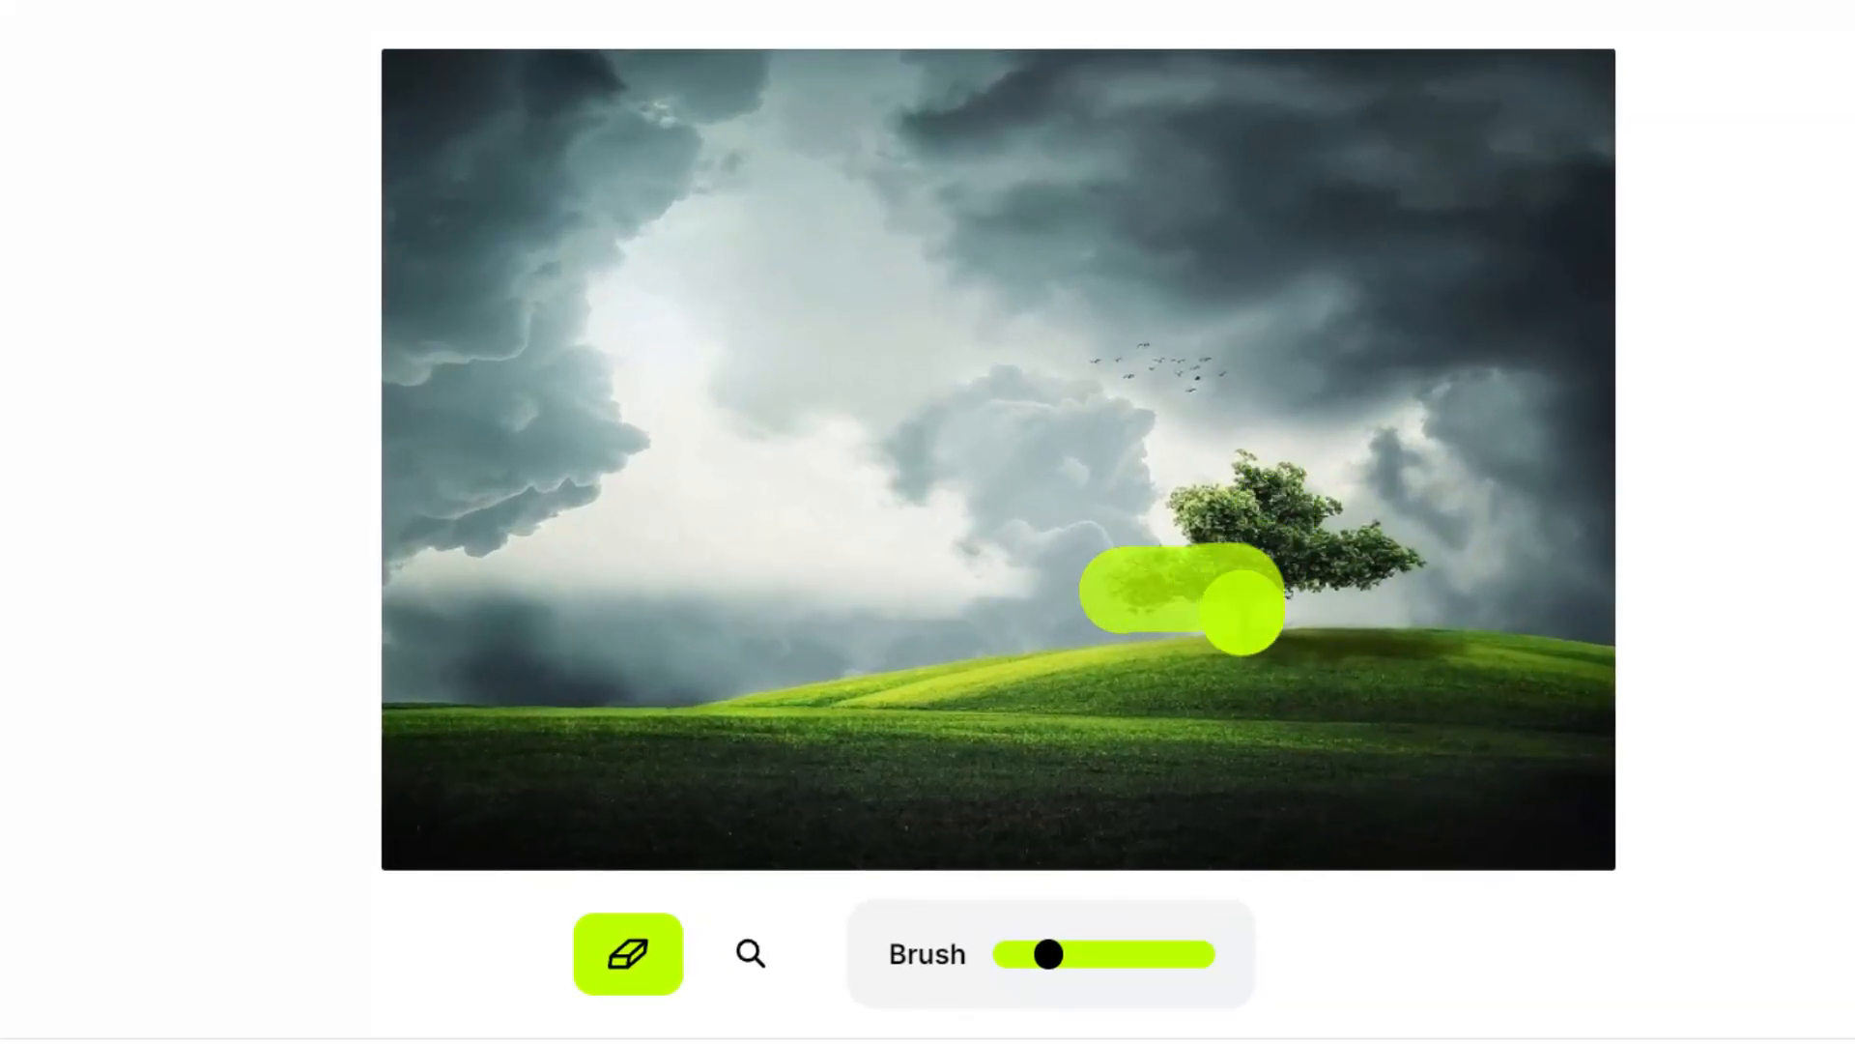
pyautogui.moveTo(1177, 597); pyautogui.dragTo(1231, 508)
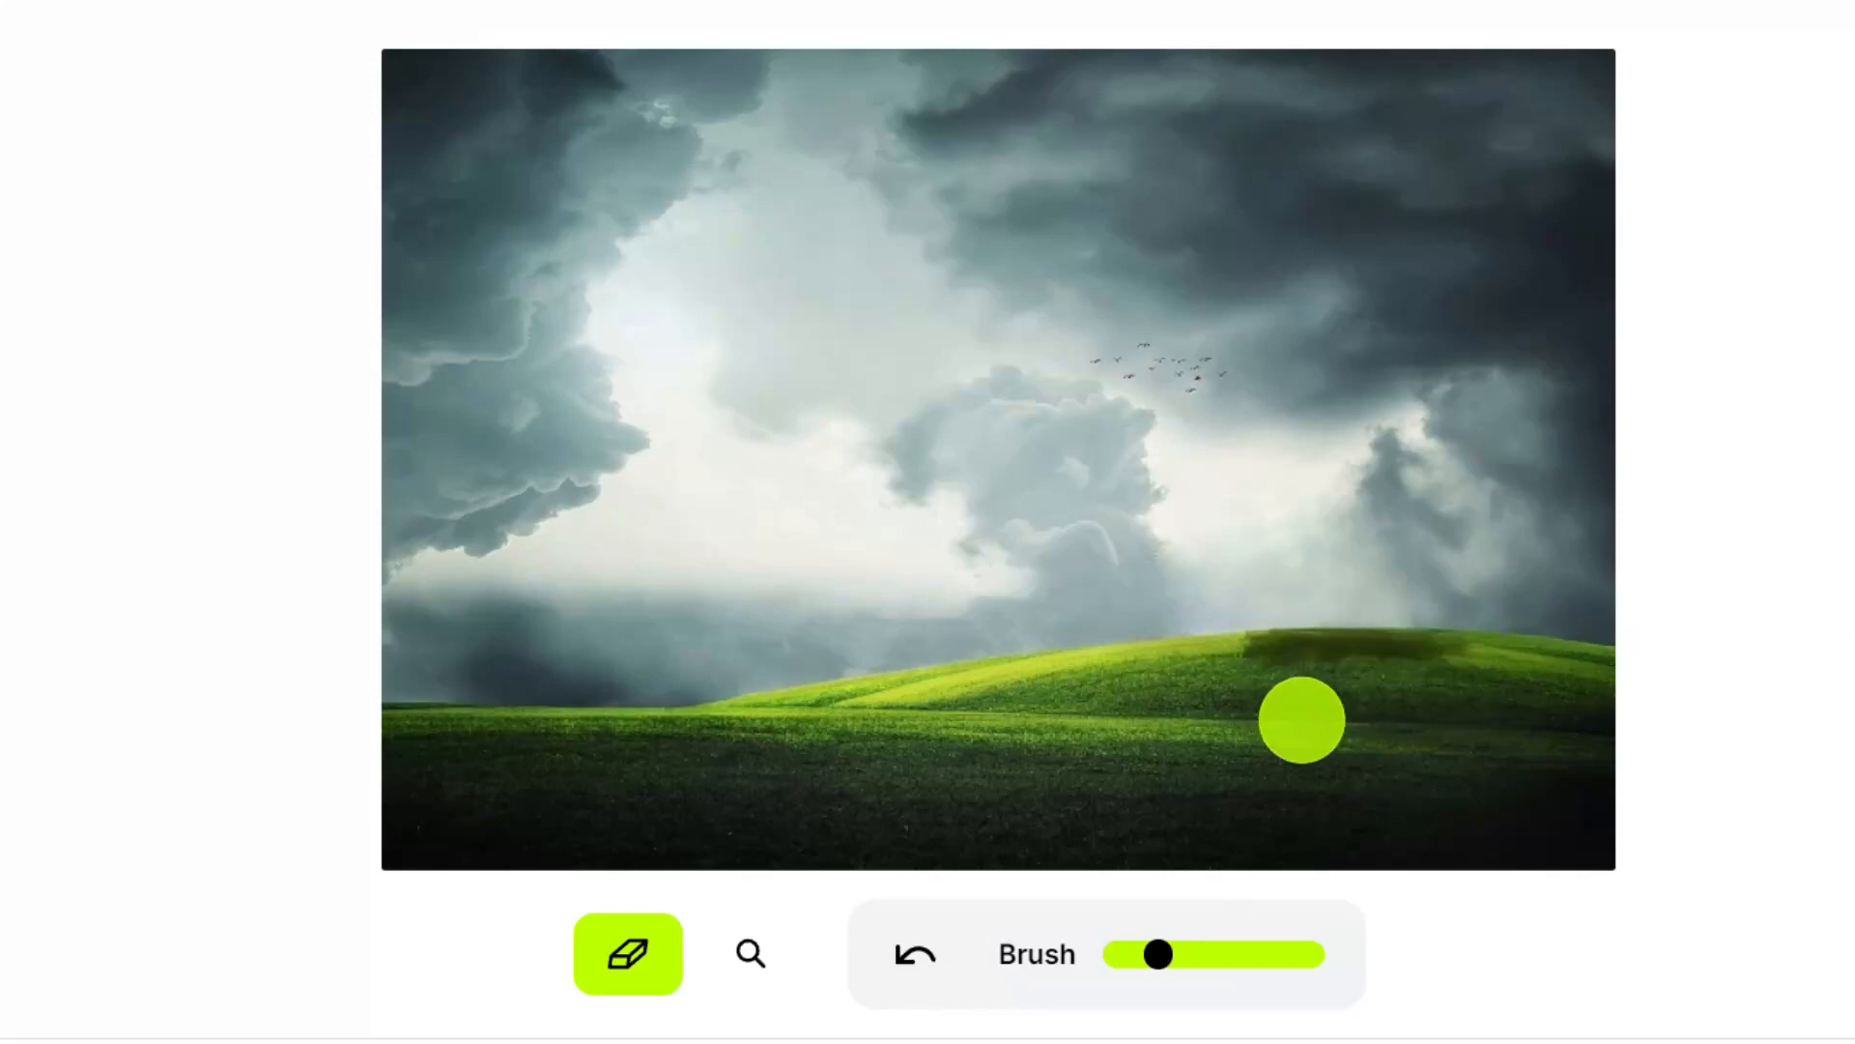
# Erase the leftover shadow on the hill, then switch to the YouTube browser tab
pyautogui.moveTo(1300, 718); pyautogui.dragTo(1327, 668)
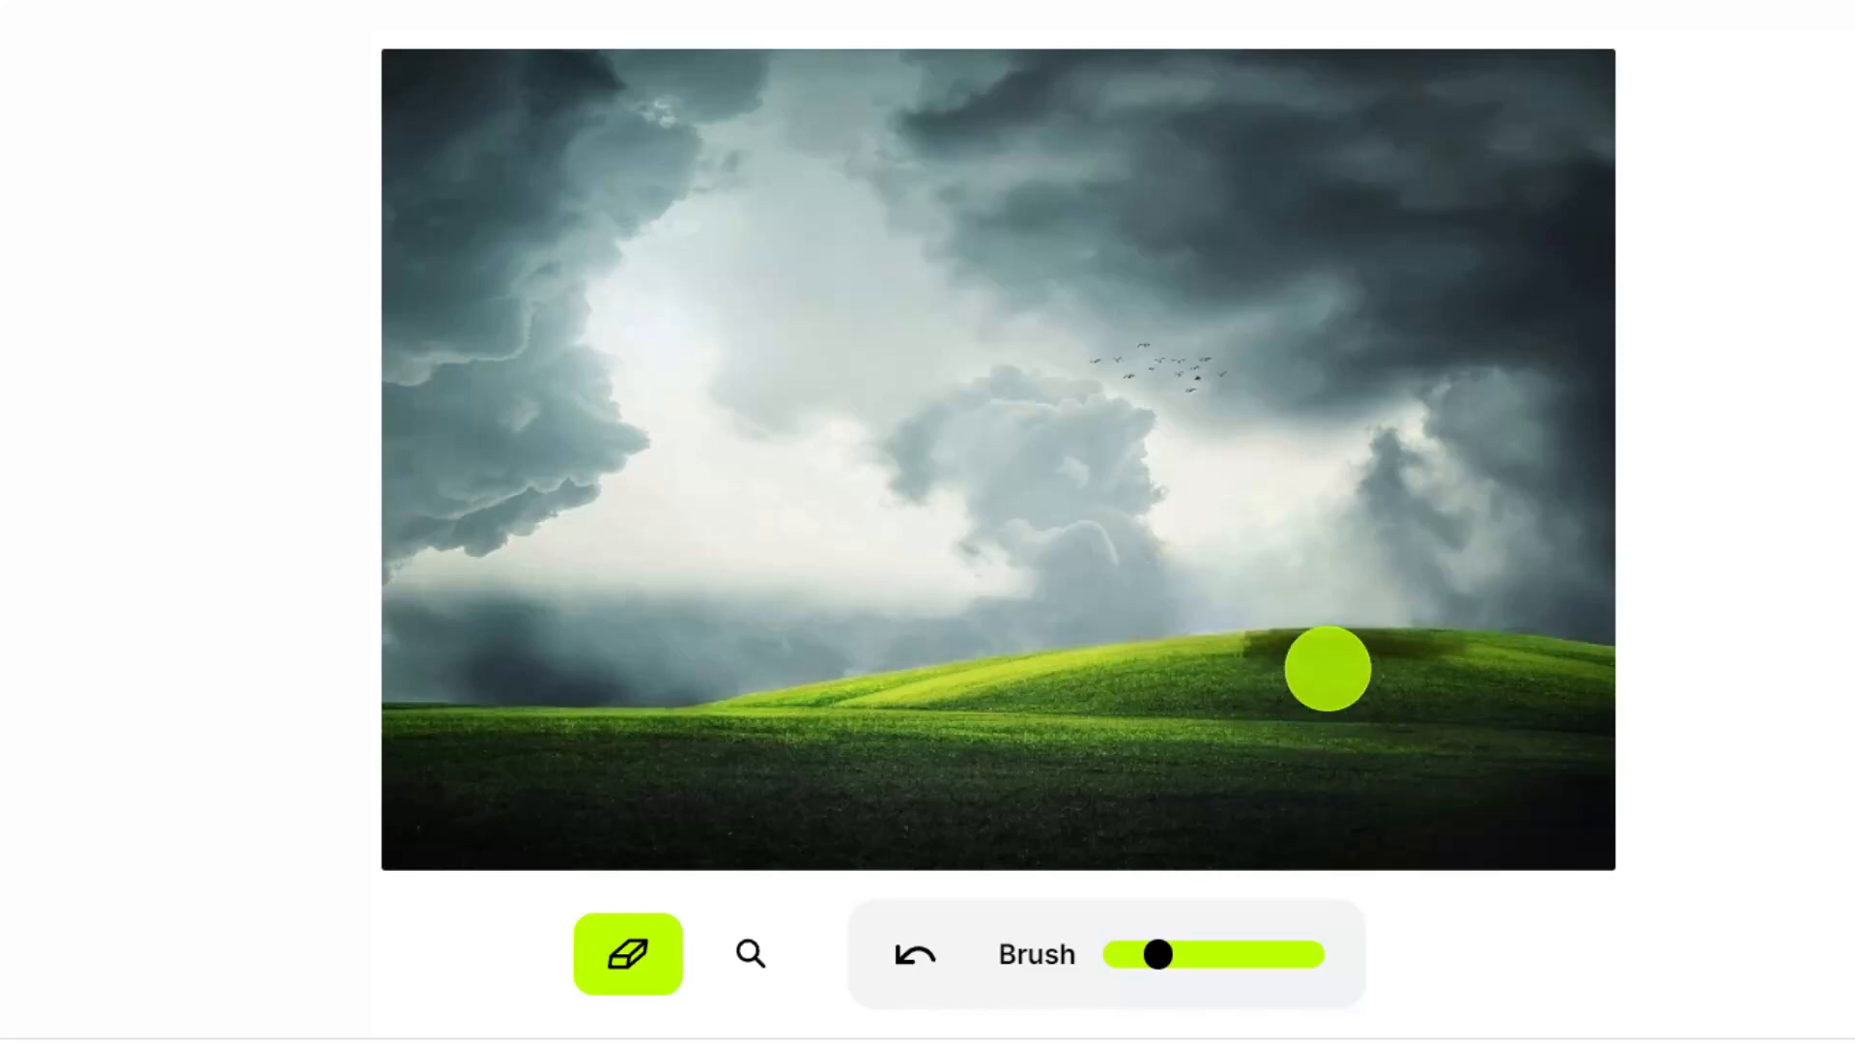
pyautogui.moveTo(1327, 669); pyautogui.dragTo(1258, 659)
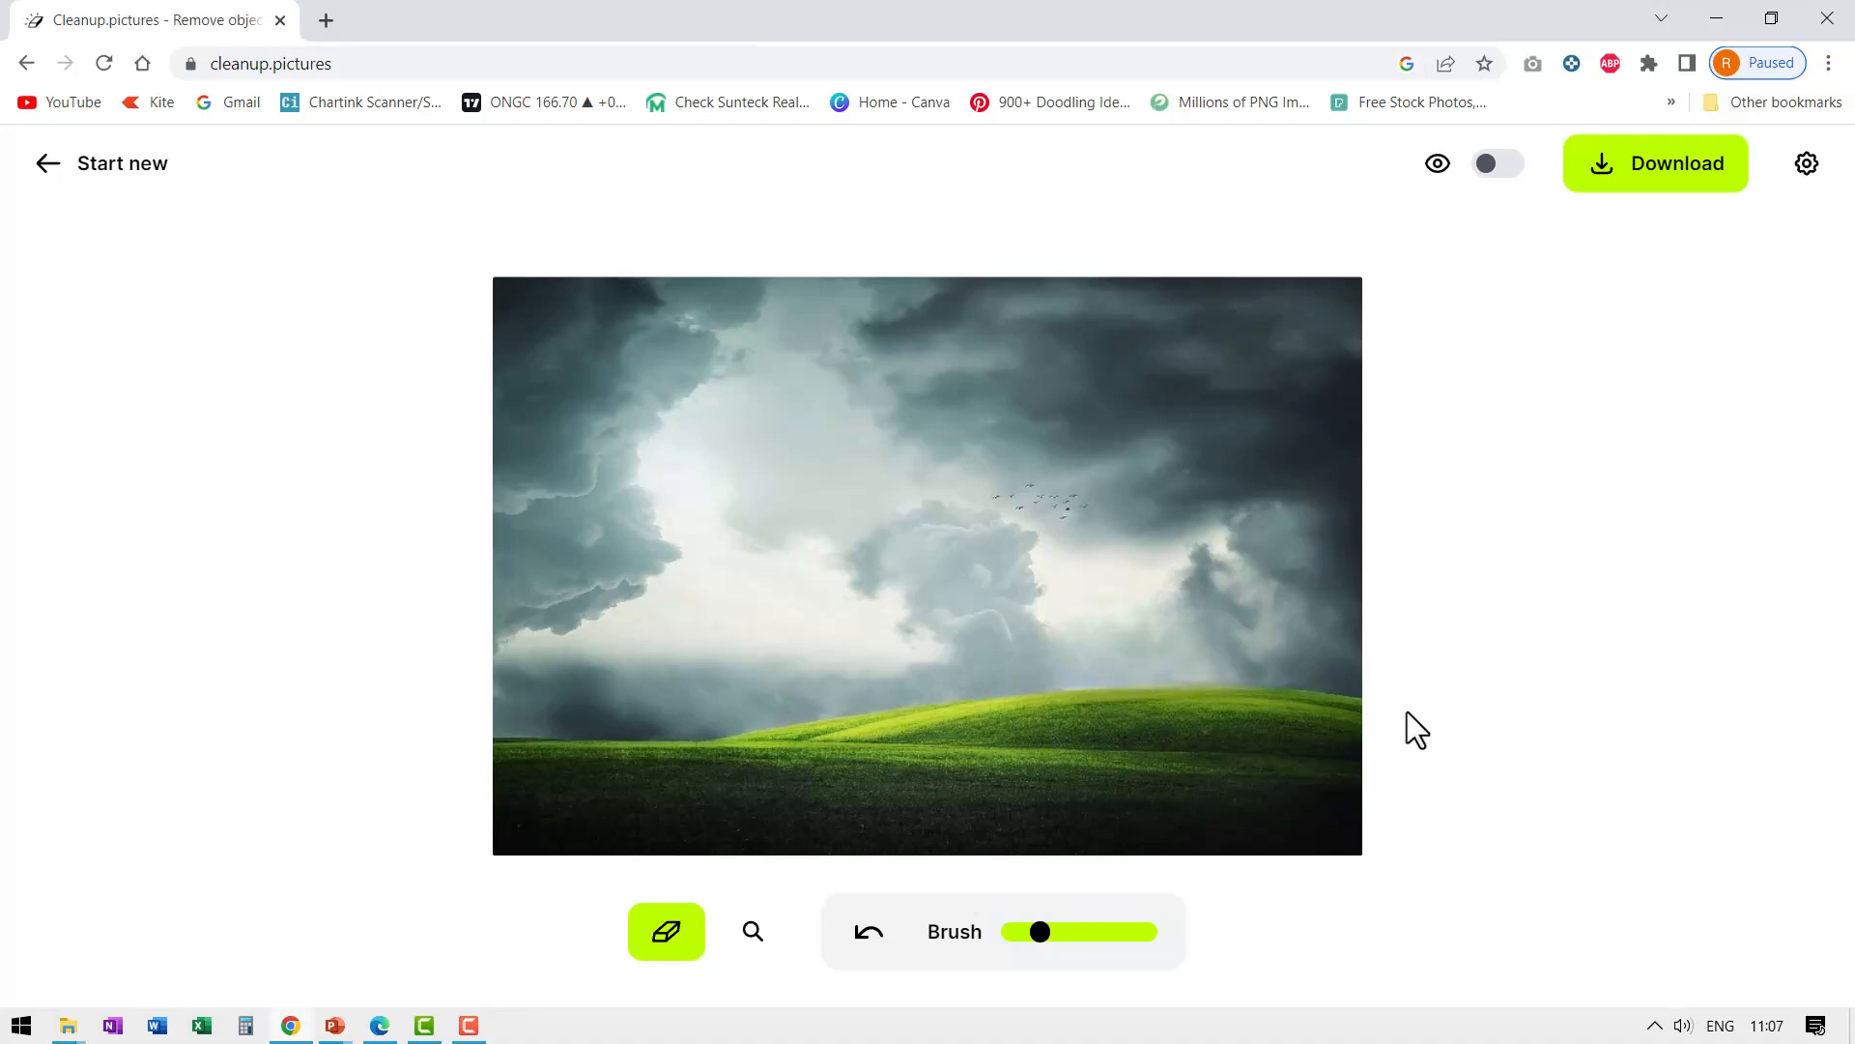
pyautogui.moveTo(1722, 722)
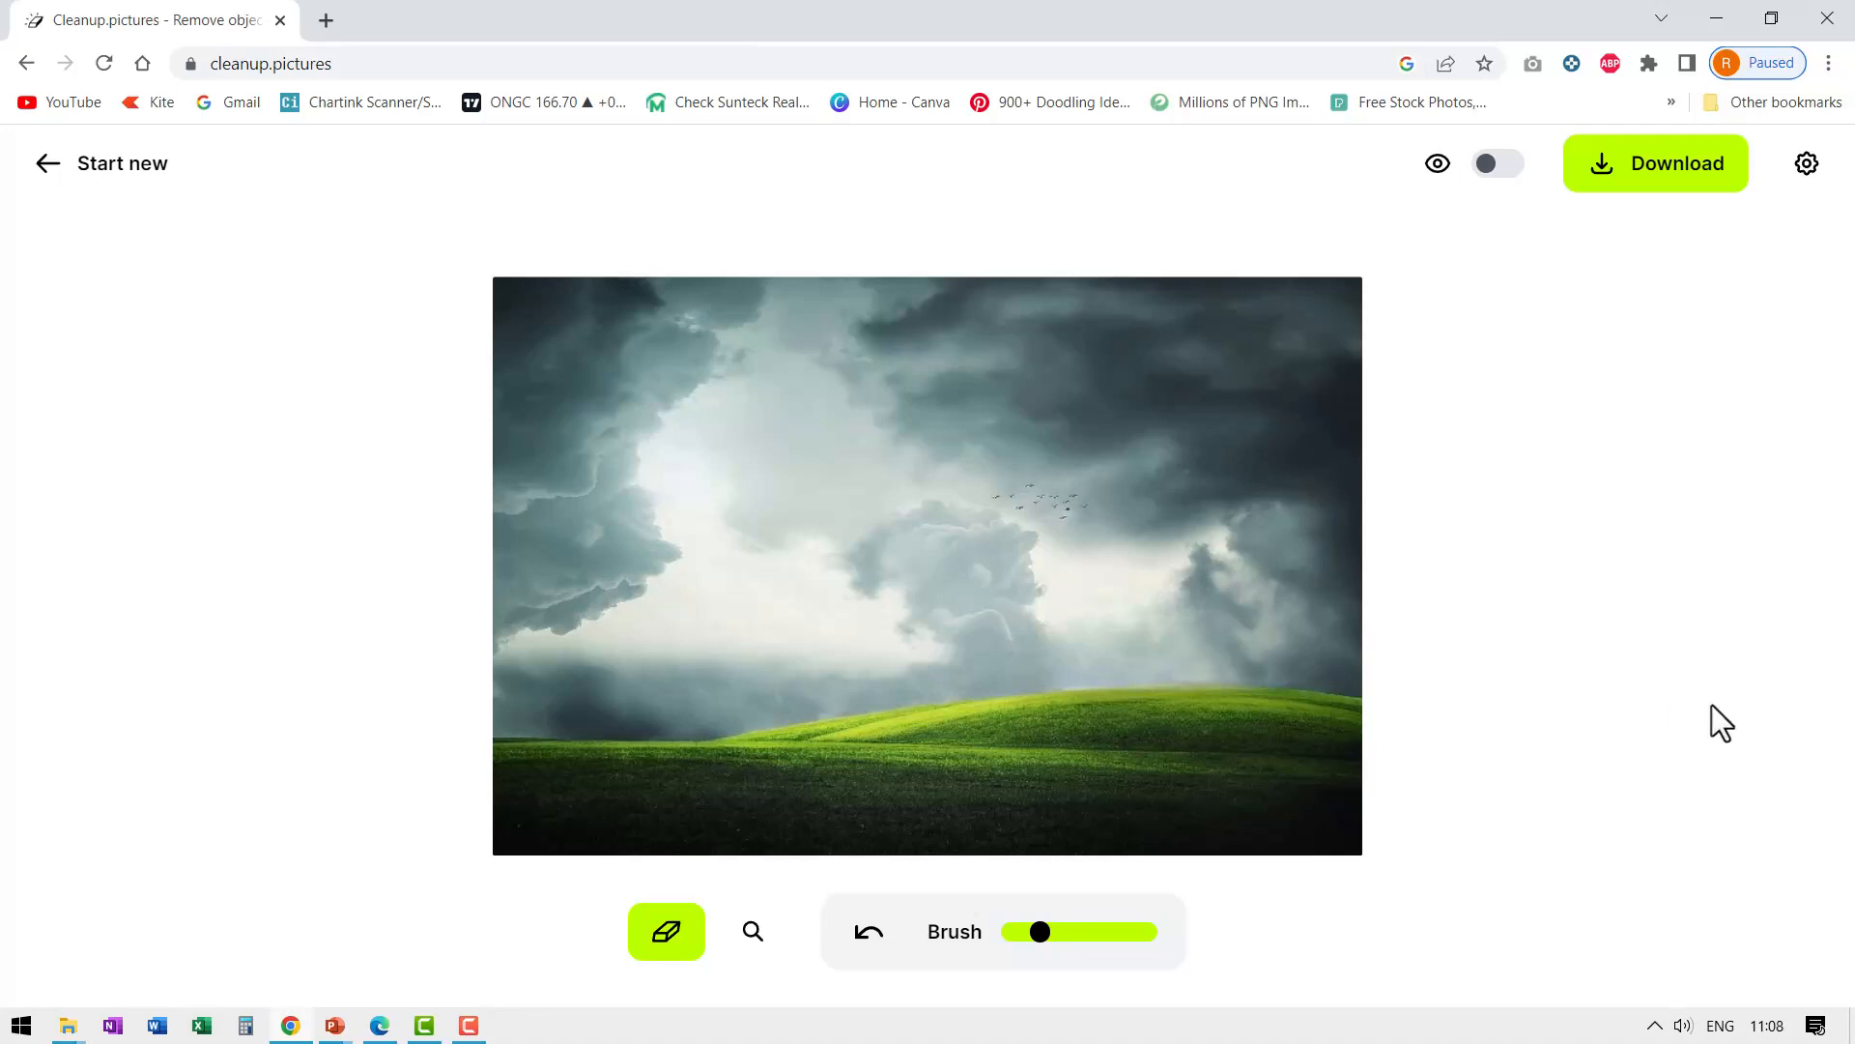
pyautogui.click(439, 20)
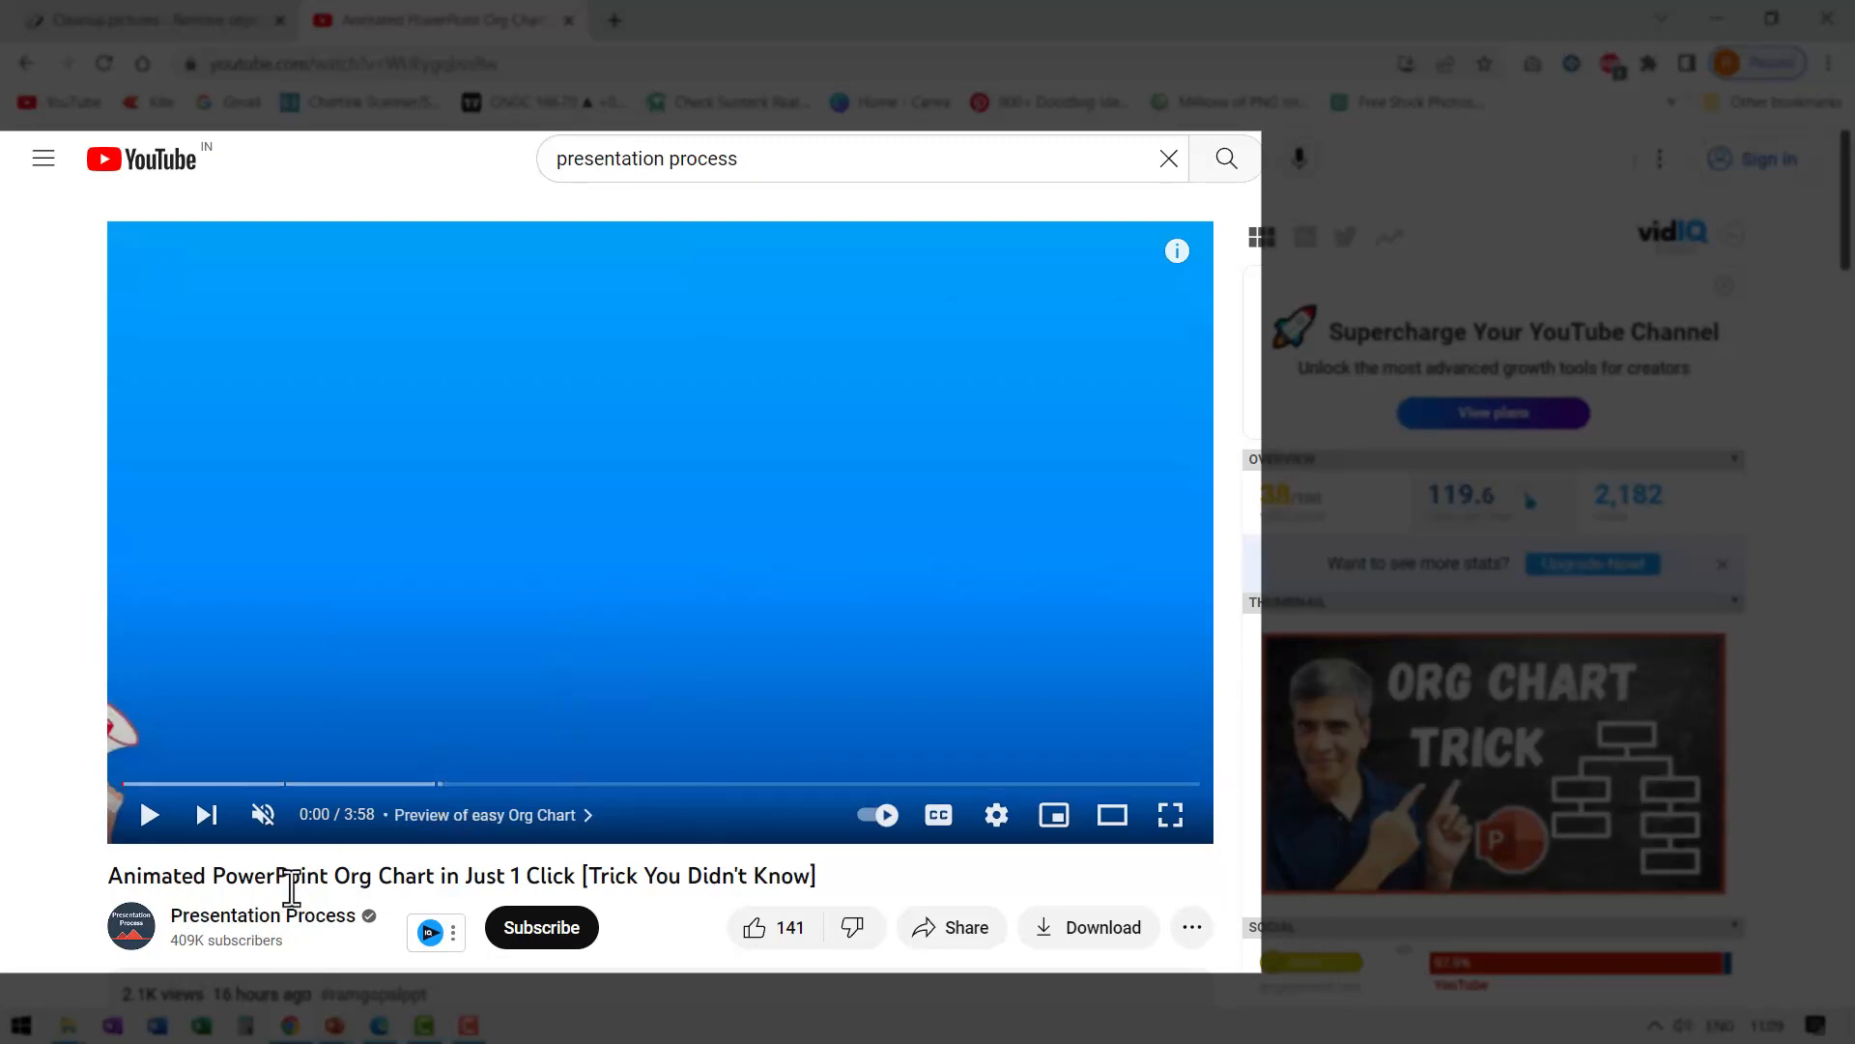